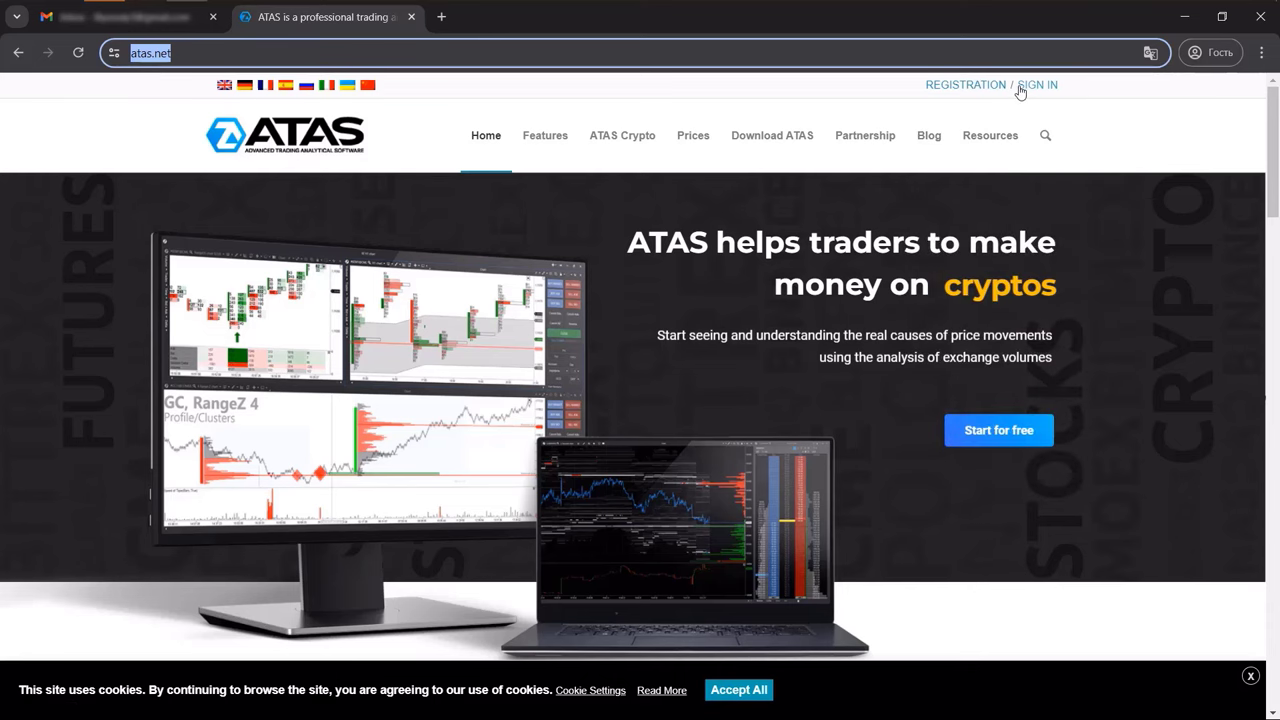
- Submit the Registration form with the agreement ticked to create a new ATAS account
click(965, 84)
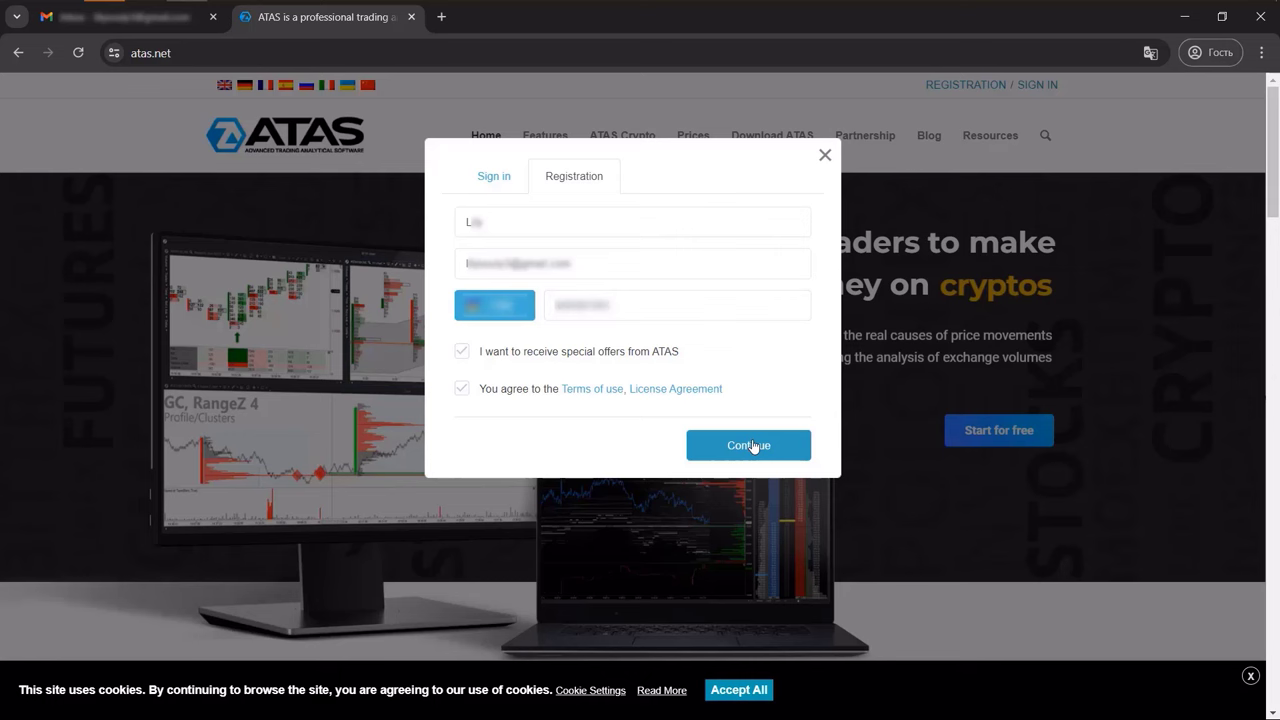
click(748, 445)
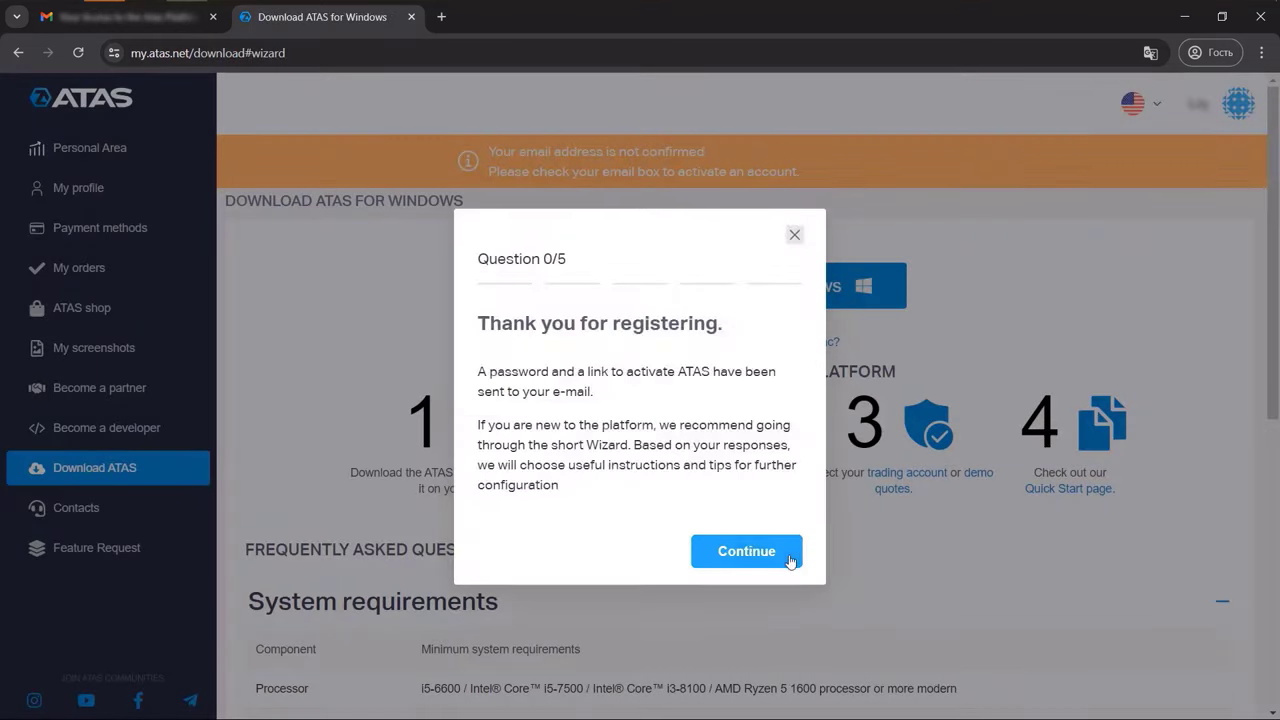
- Continue through the thank-you message and all five setup questions until the wizard closes
click(746, 551)
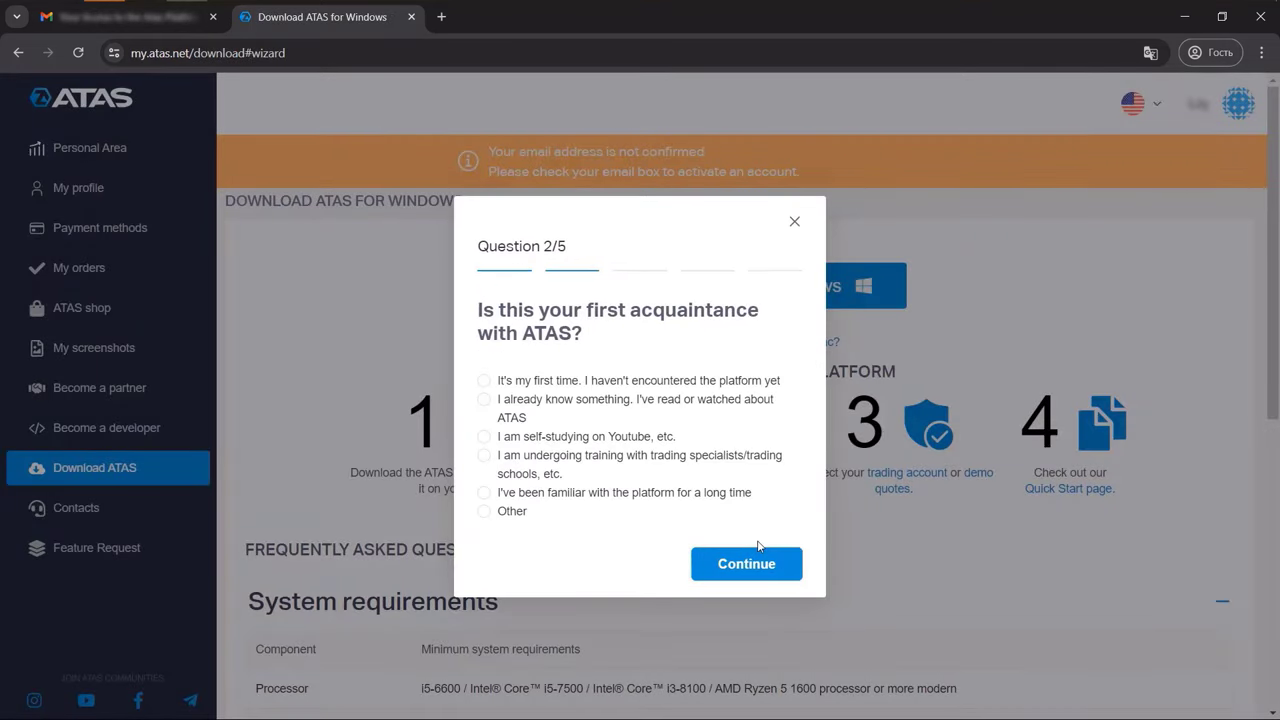
click(746, 563)
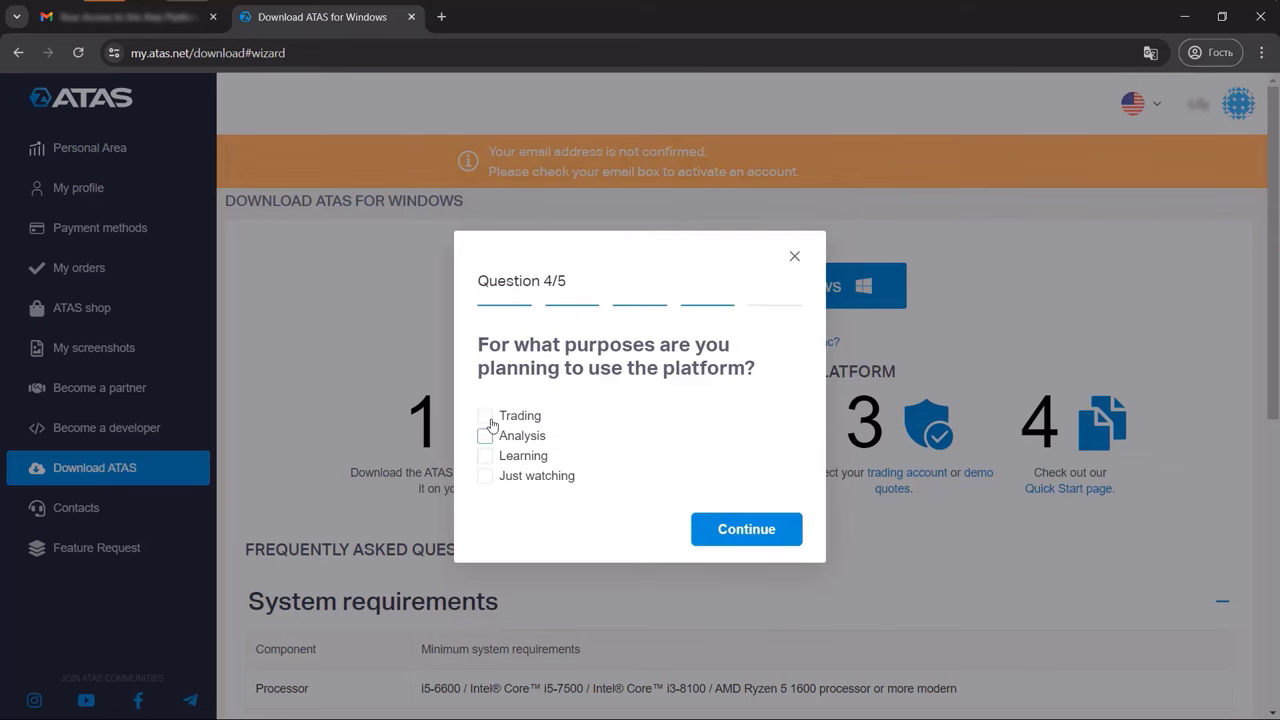
click(746, 529)
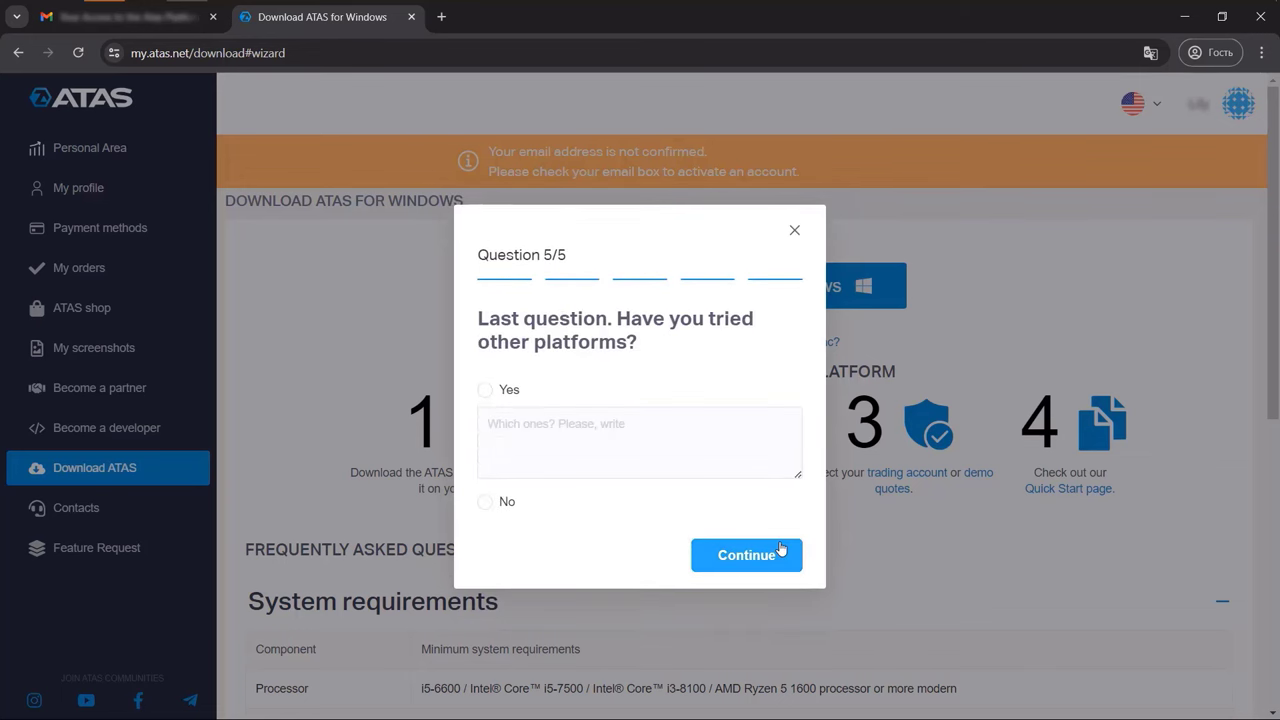
click(746, 555)
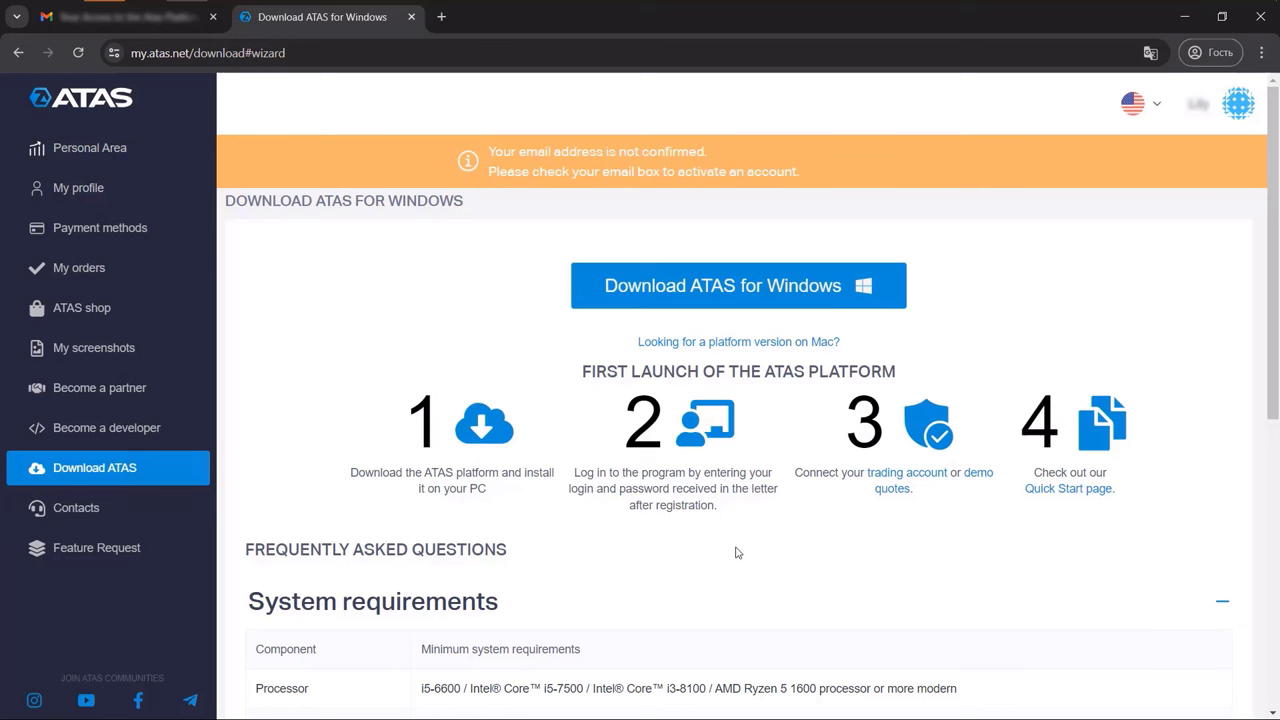
mouse_move(720, 285)
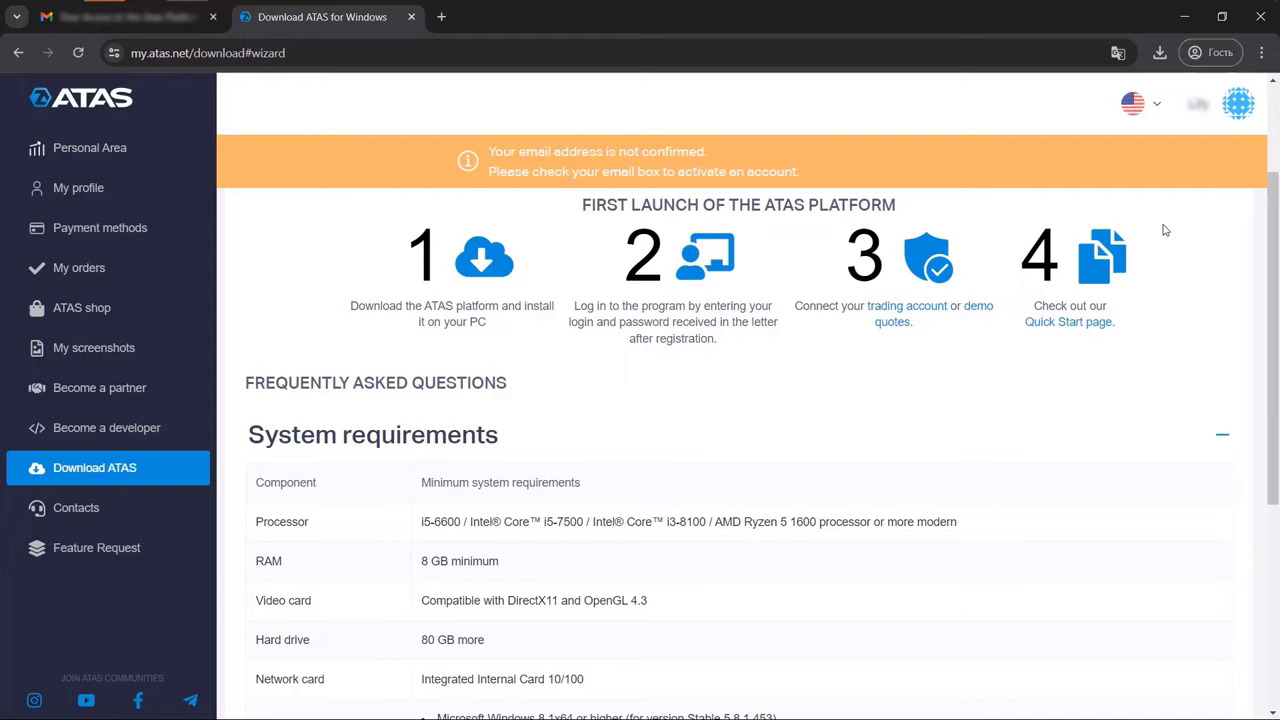
scroll(down, 3)
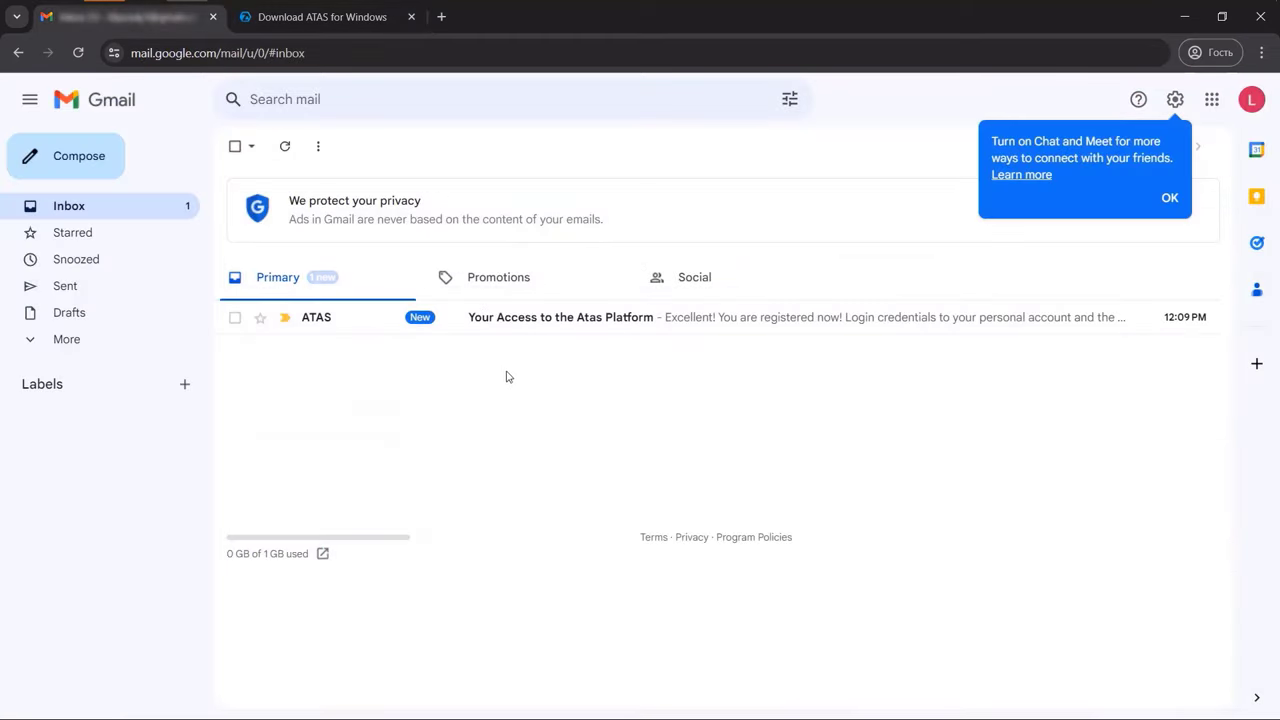
mouse_move(540, 322)
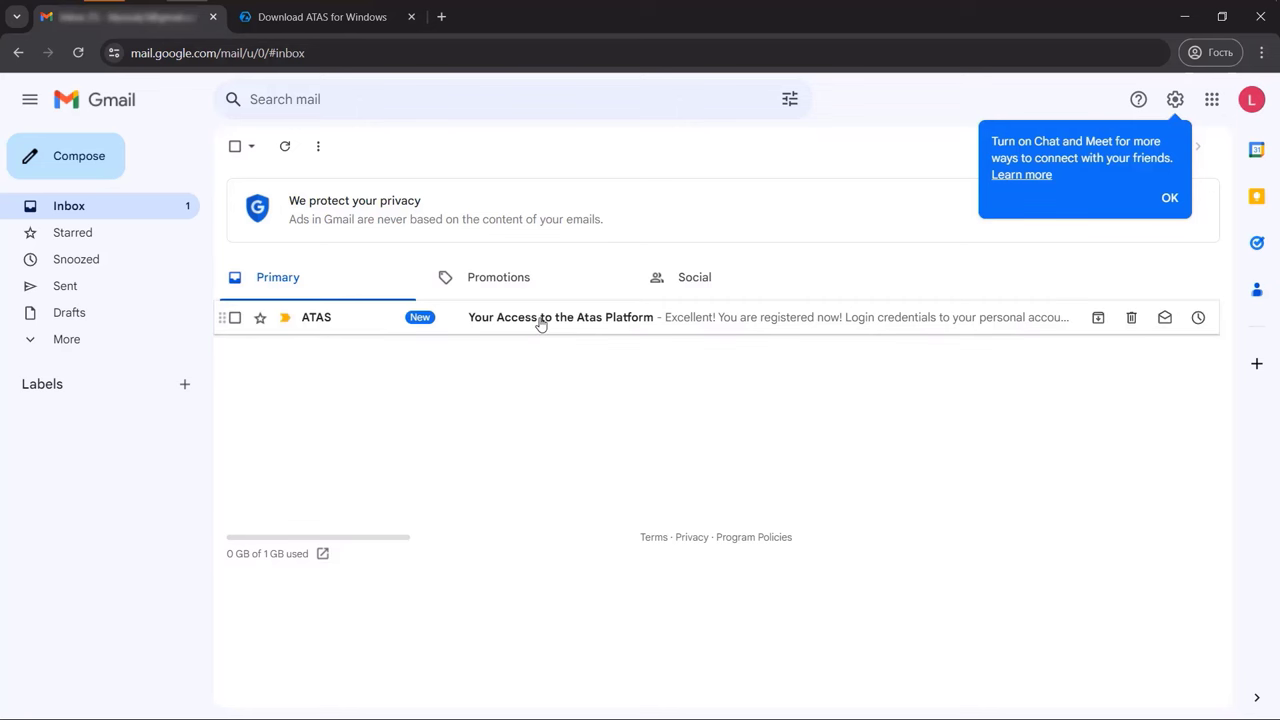
- Open the 'Your Access to the Atas Platform' email and confirm the address to reach the download page
click(560, 317)
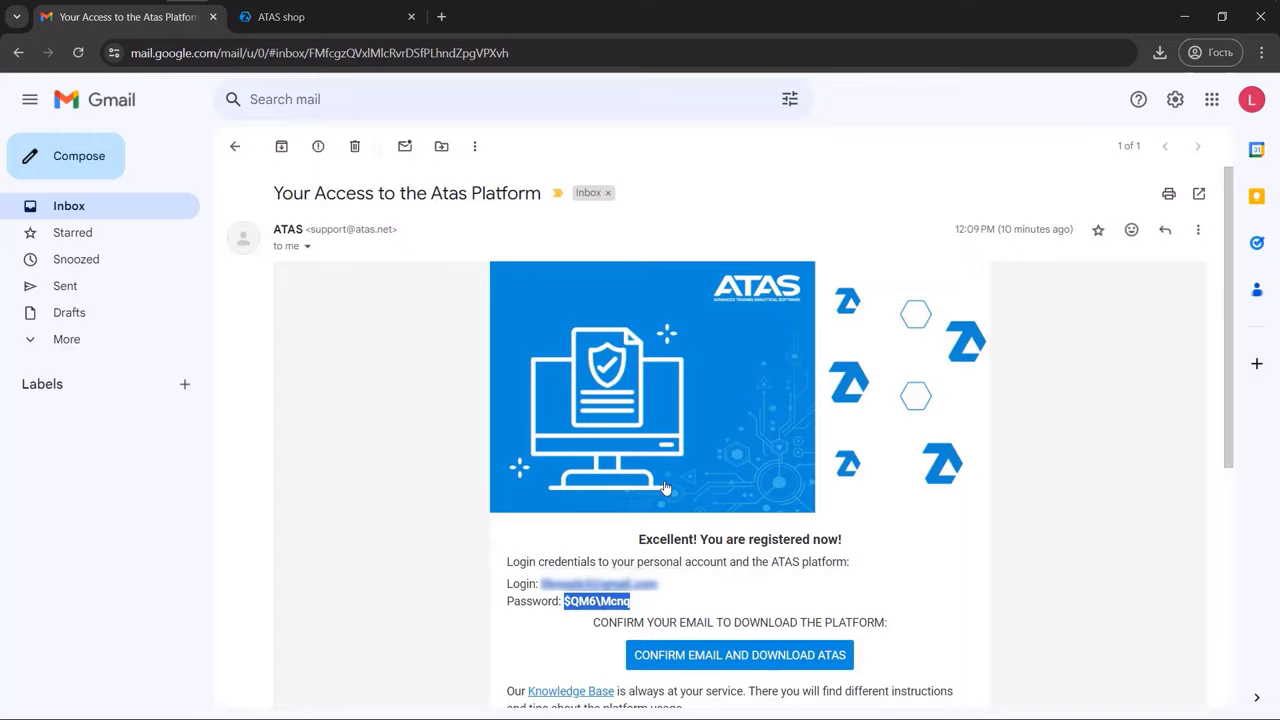
scroll(down, 3)
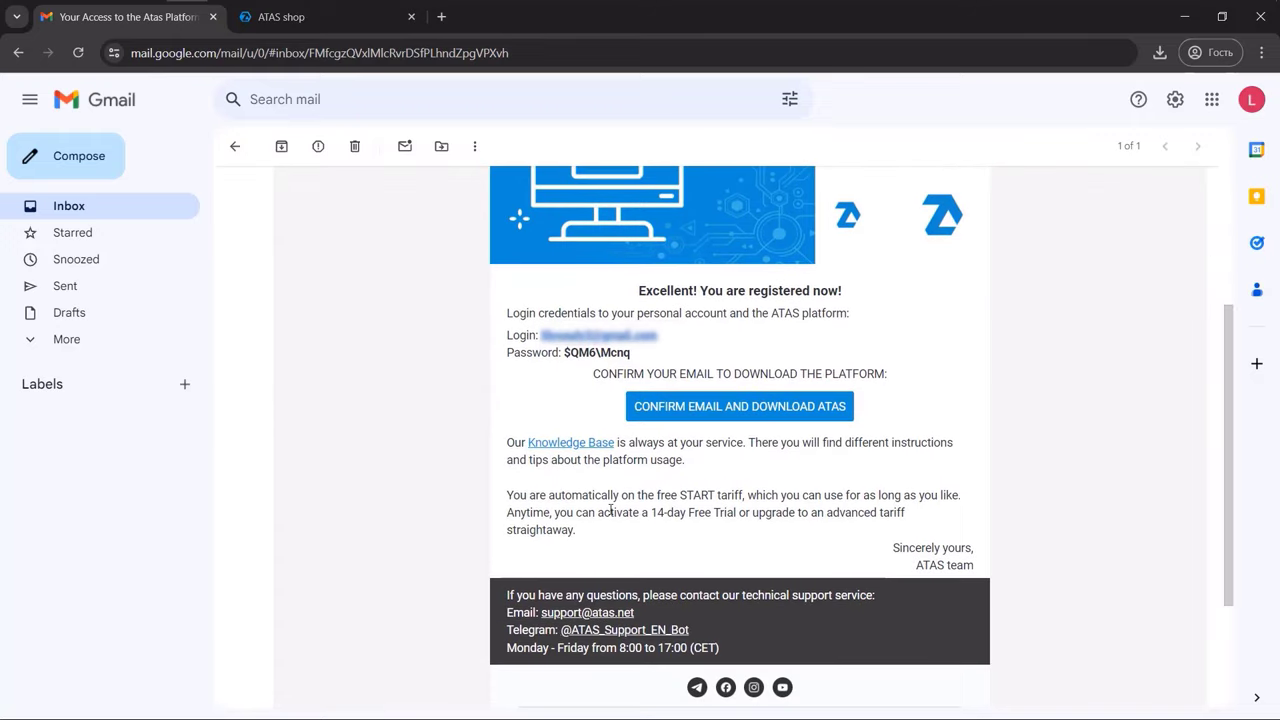
click(739, 406)
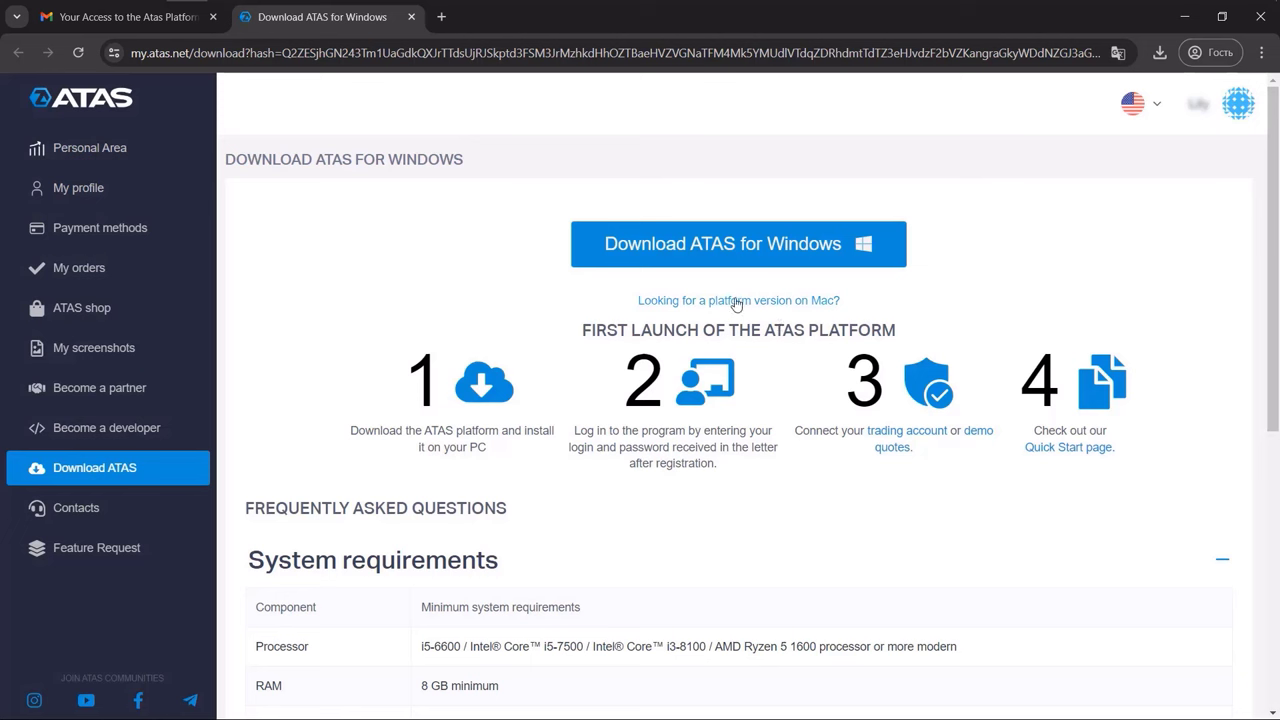
mouse_move(323, 375)
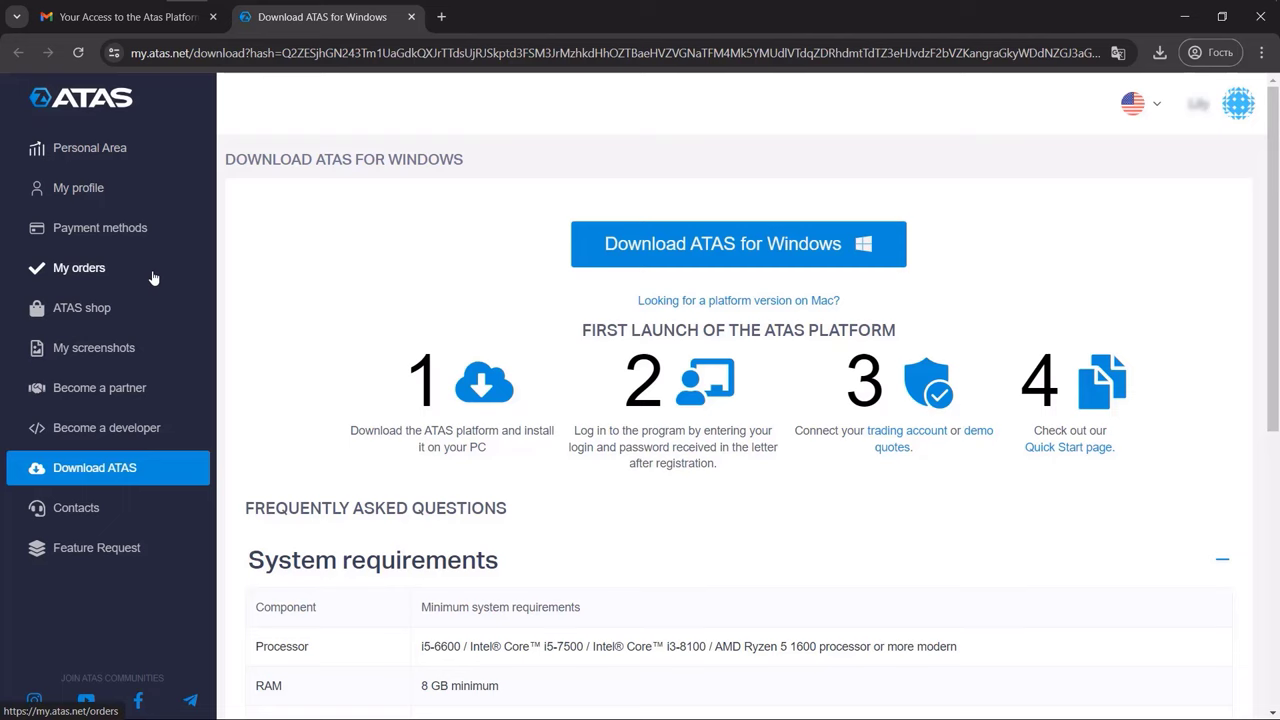
- Check the empty My orders page, then browse the ATAS shop's START and GLOBAL tariffs
click(79, 267)
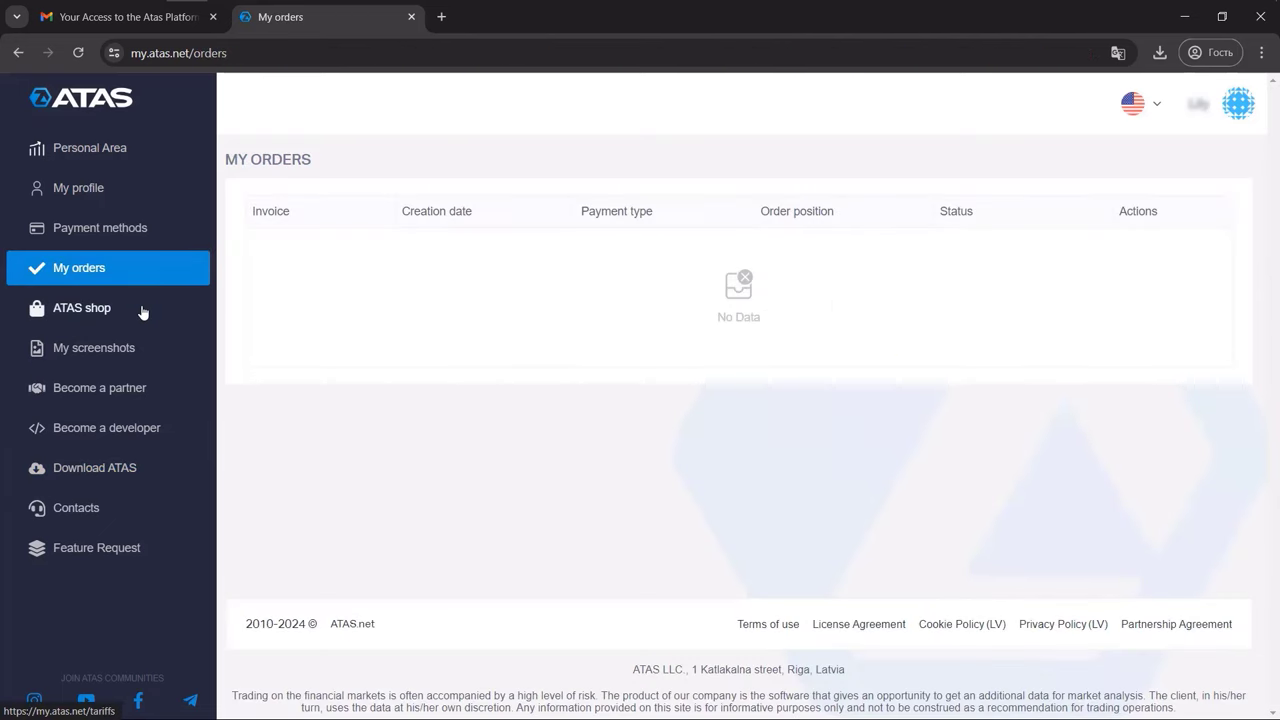
click(82, 307)
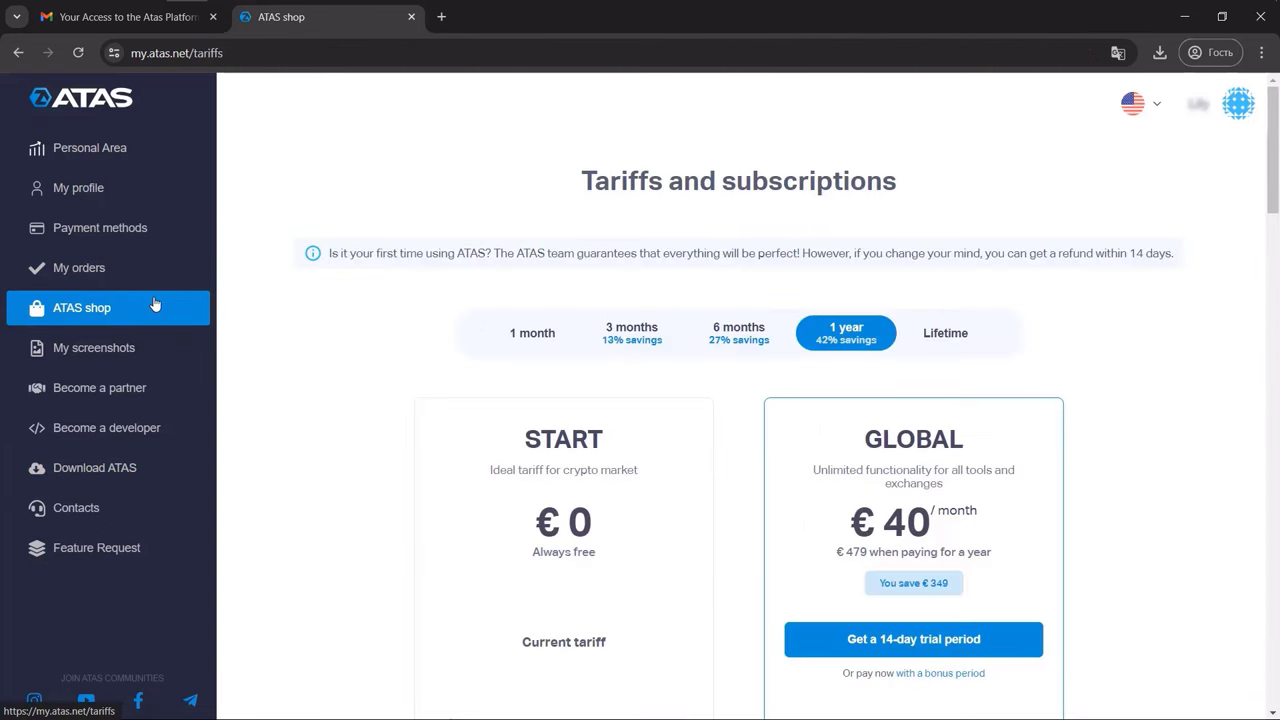
scroll(down, 3)
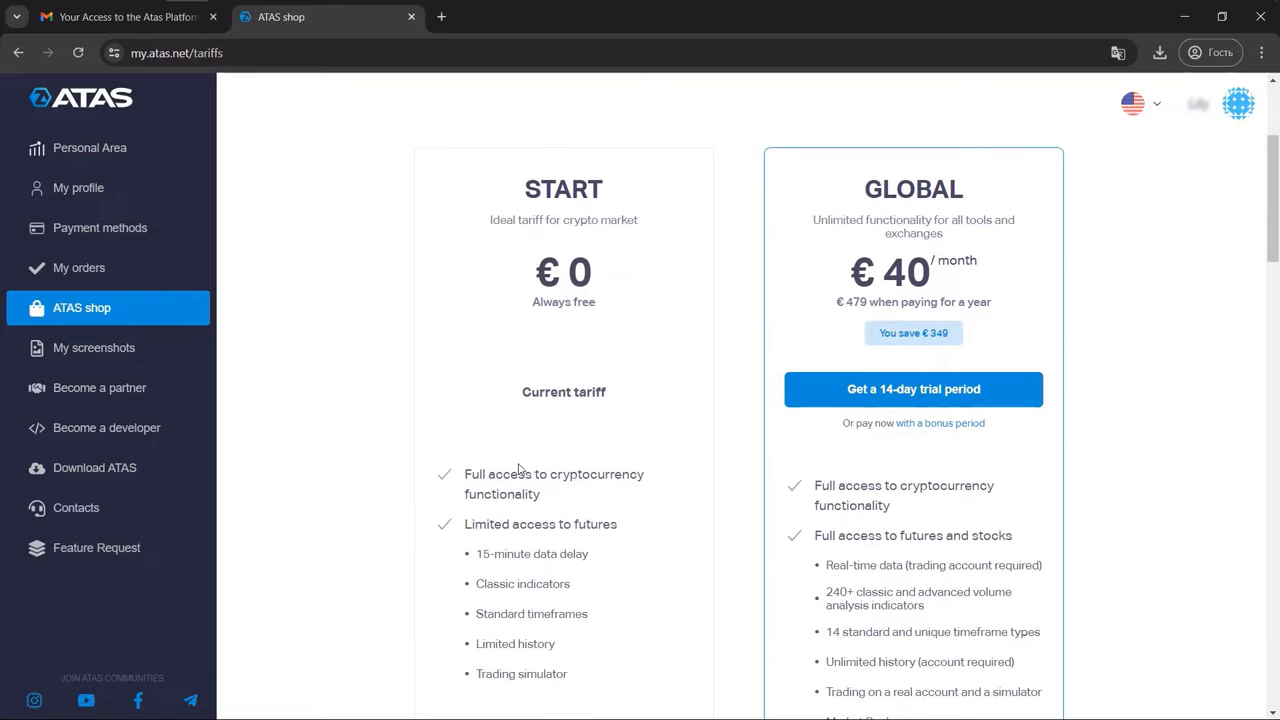
scroll(down, 3)
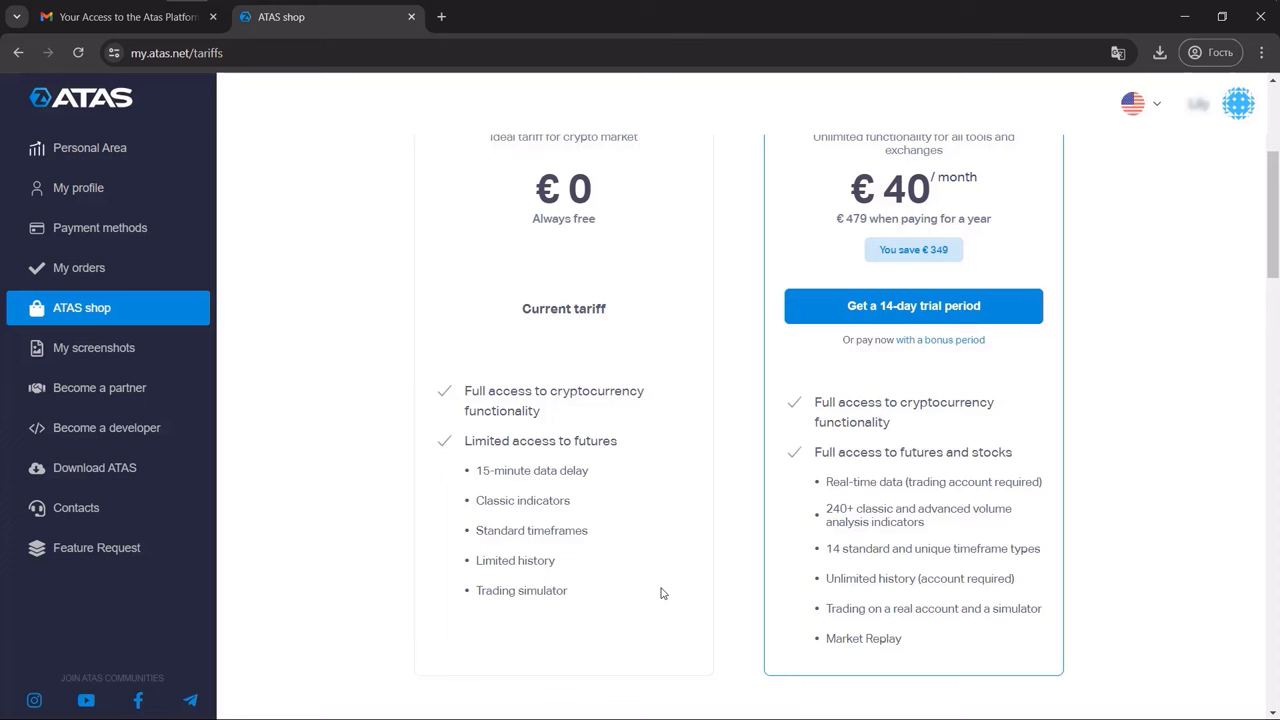
mouse_move(760, 583)
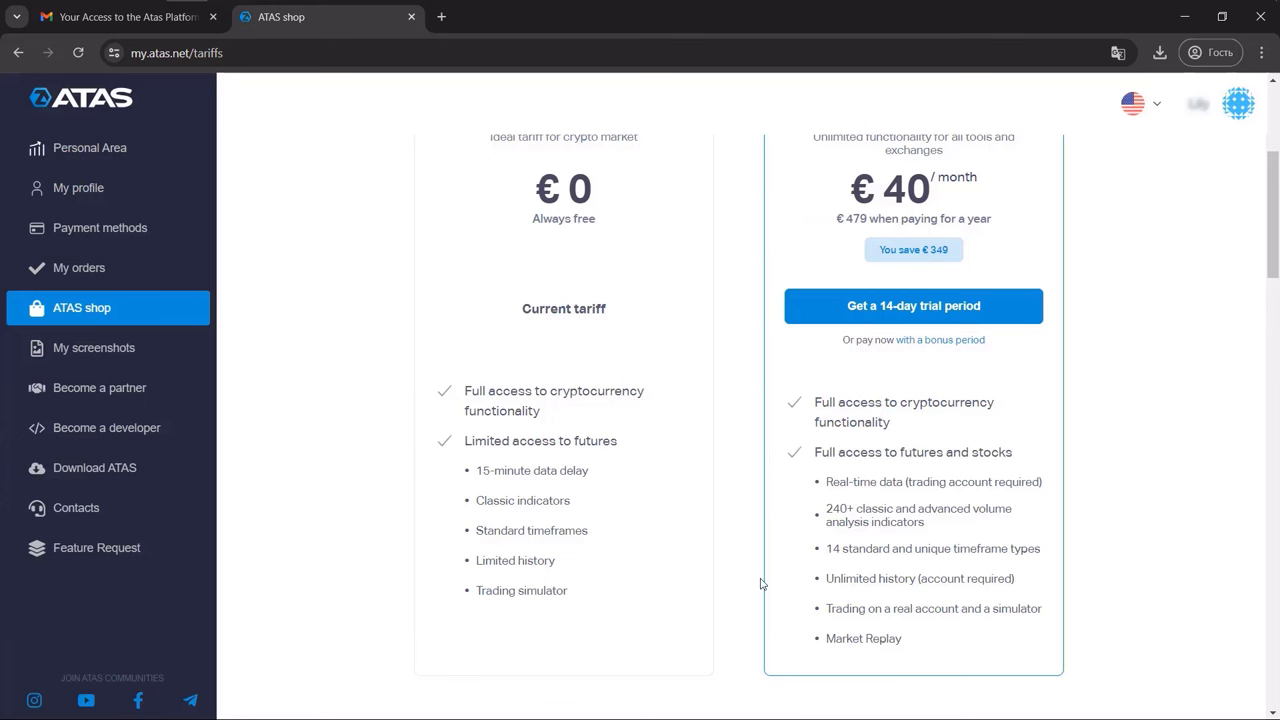
mouse_move(861, 642)
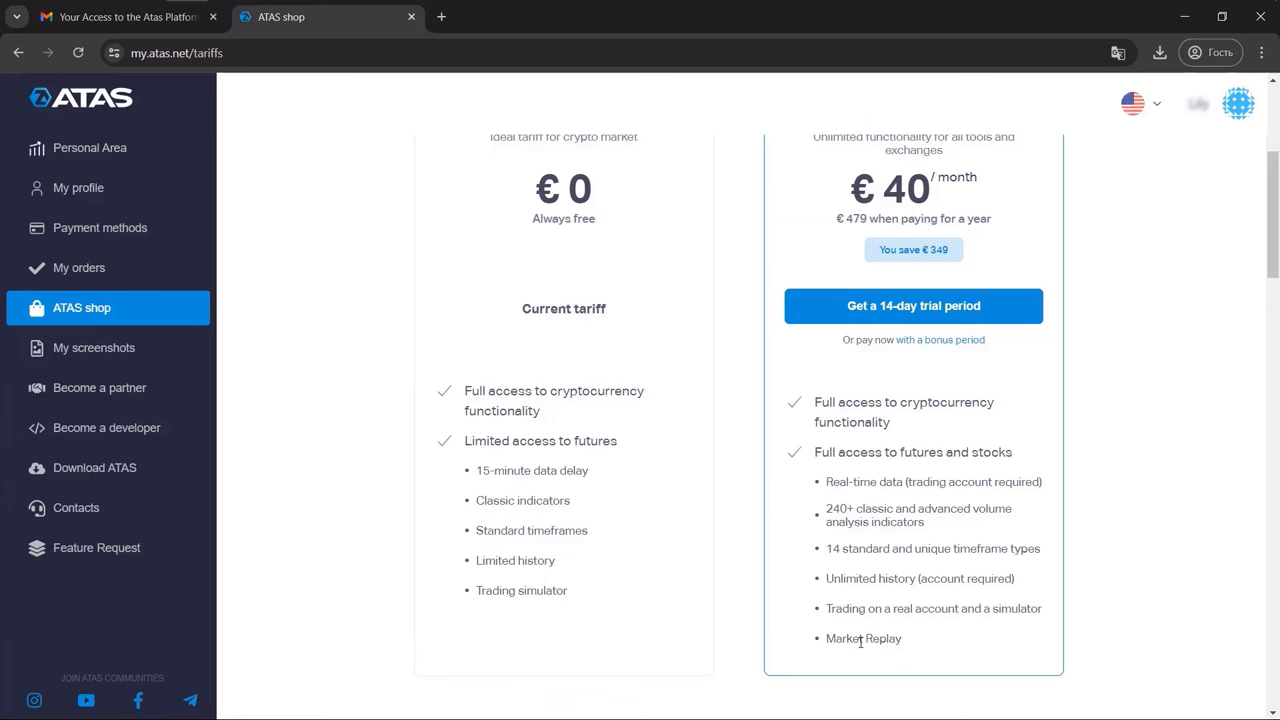
scroll(up, 3)
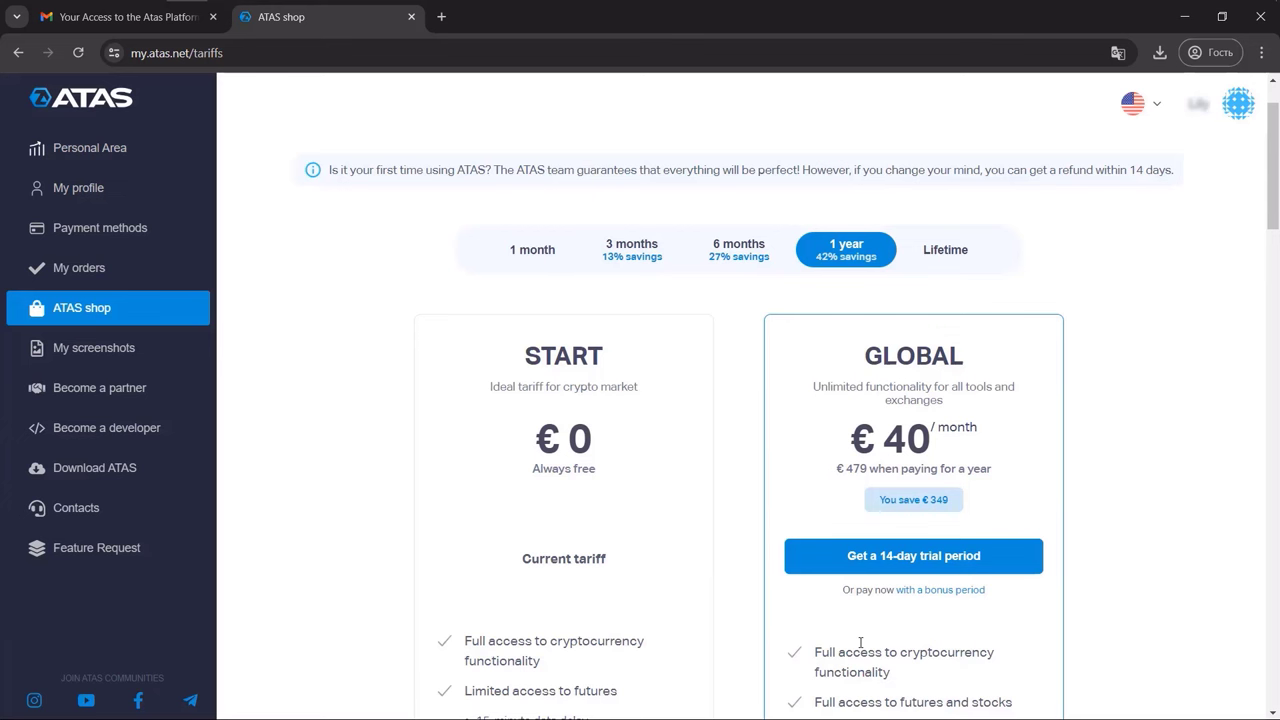
mouse_move(858, 568)
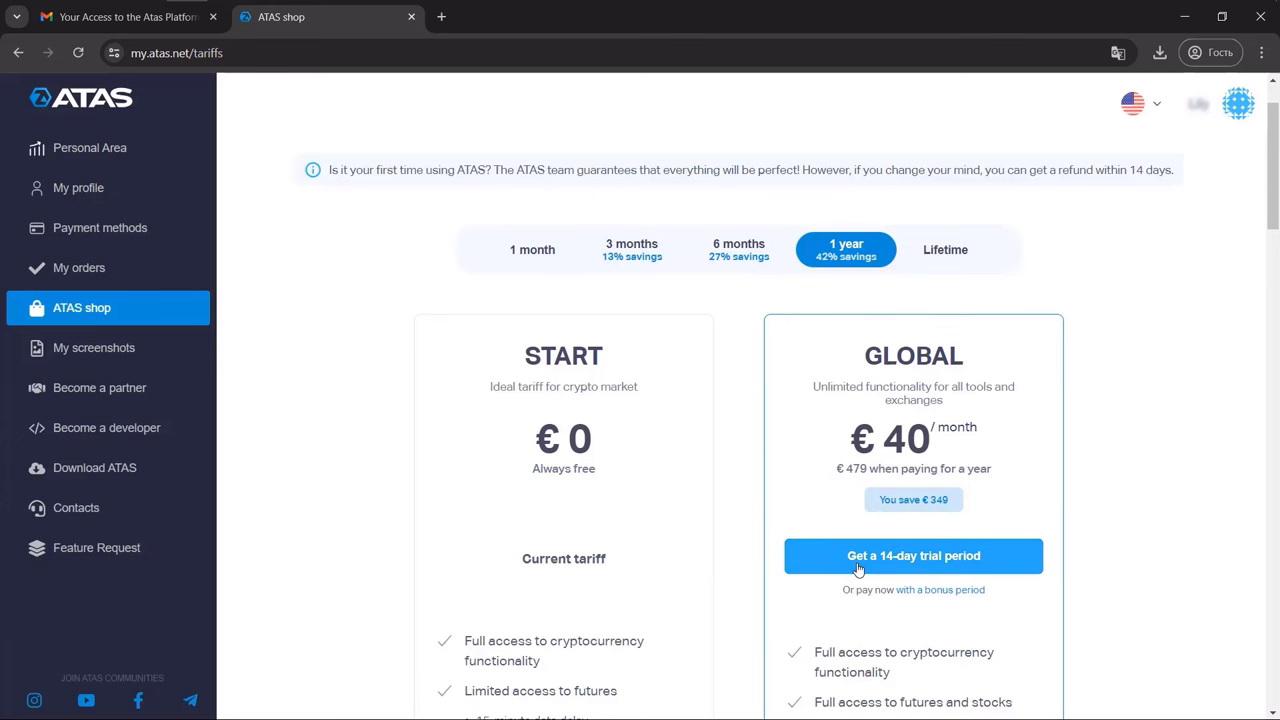
- Start the 14-day GLOBAL trial and choose Debit / Credit Card as the payment method
click(913, 555)
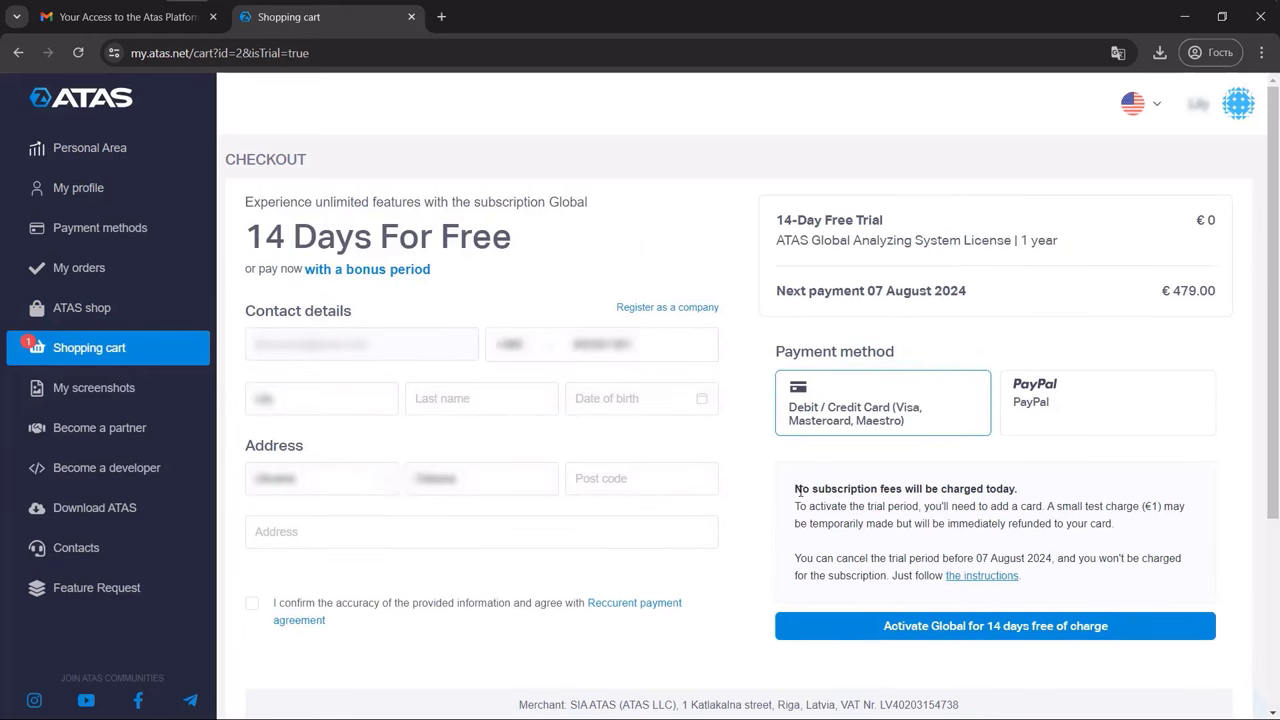
mouse_move(783, 443)
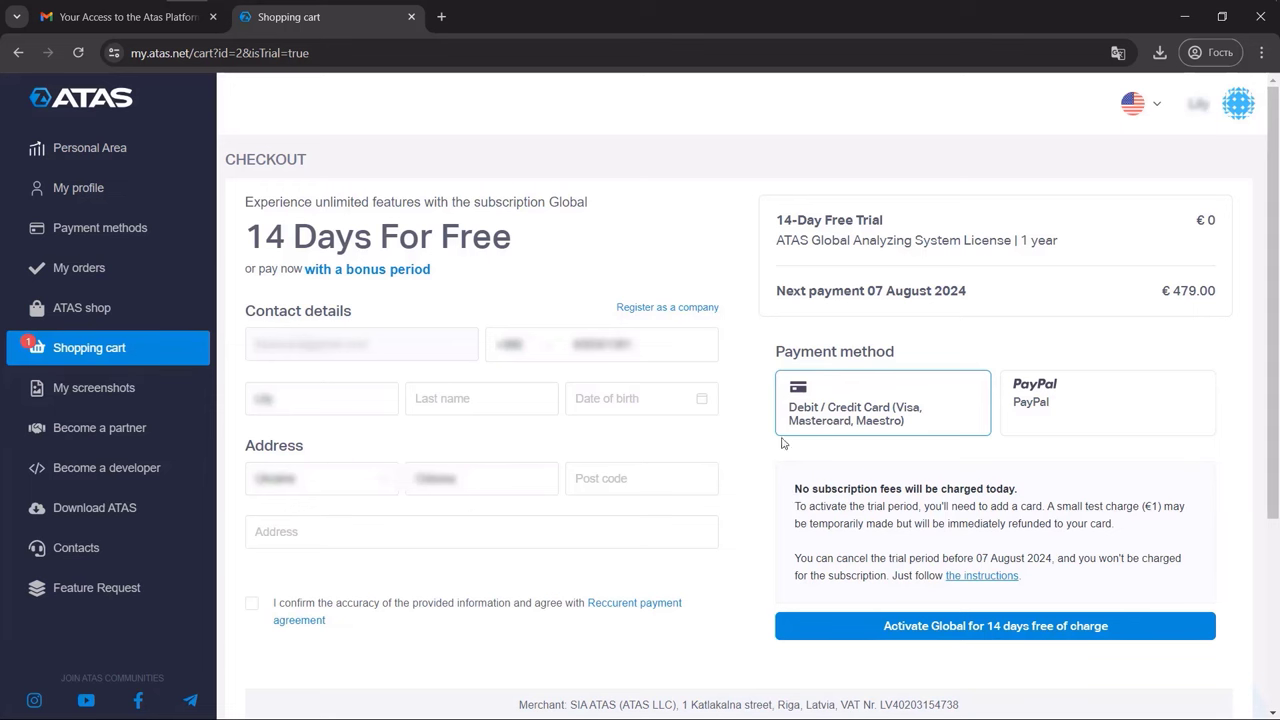
mouse_move(779, 430)
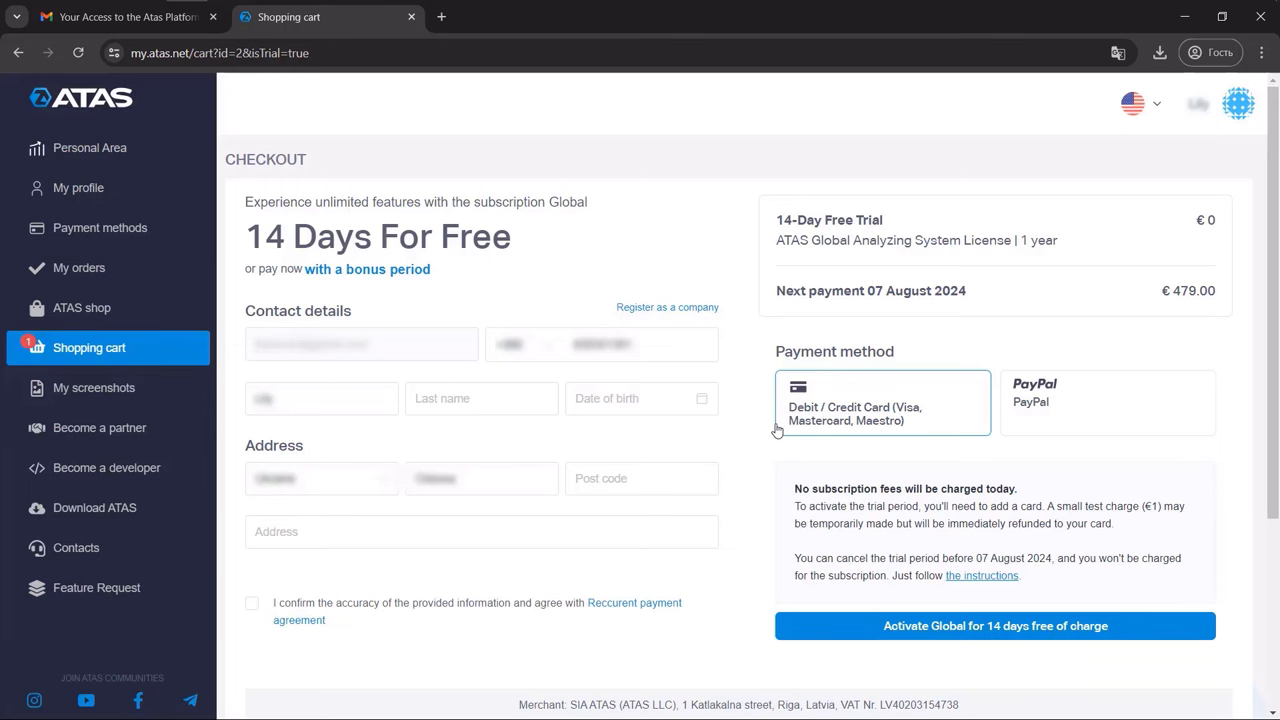
click(82, 307)
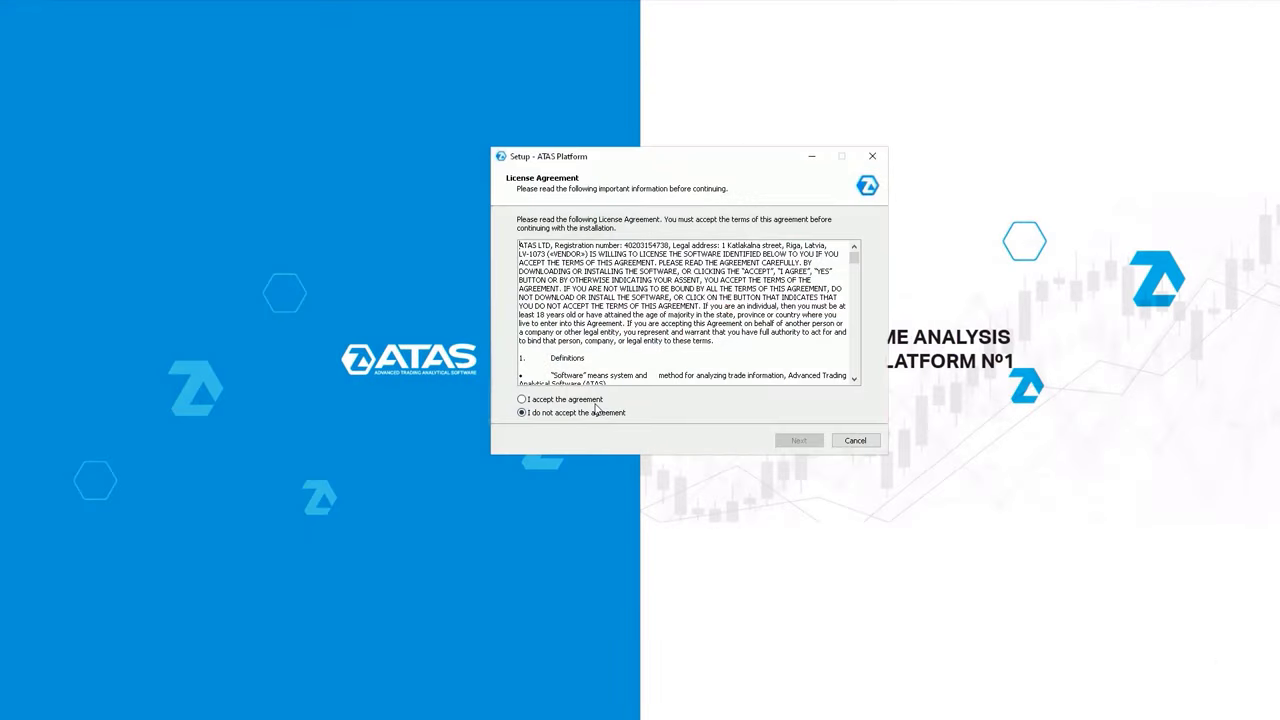
- Accept the license, keep the default folder, install the Latest version and finish with Launch checked
click(798, 440)
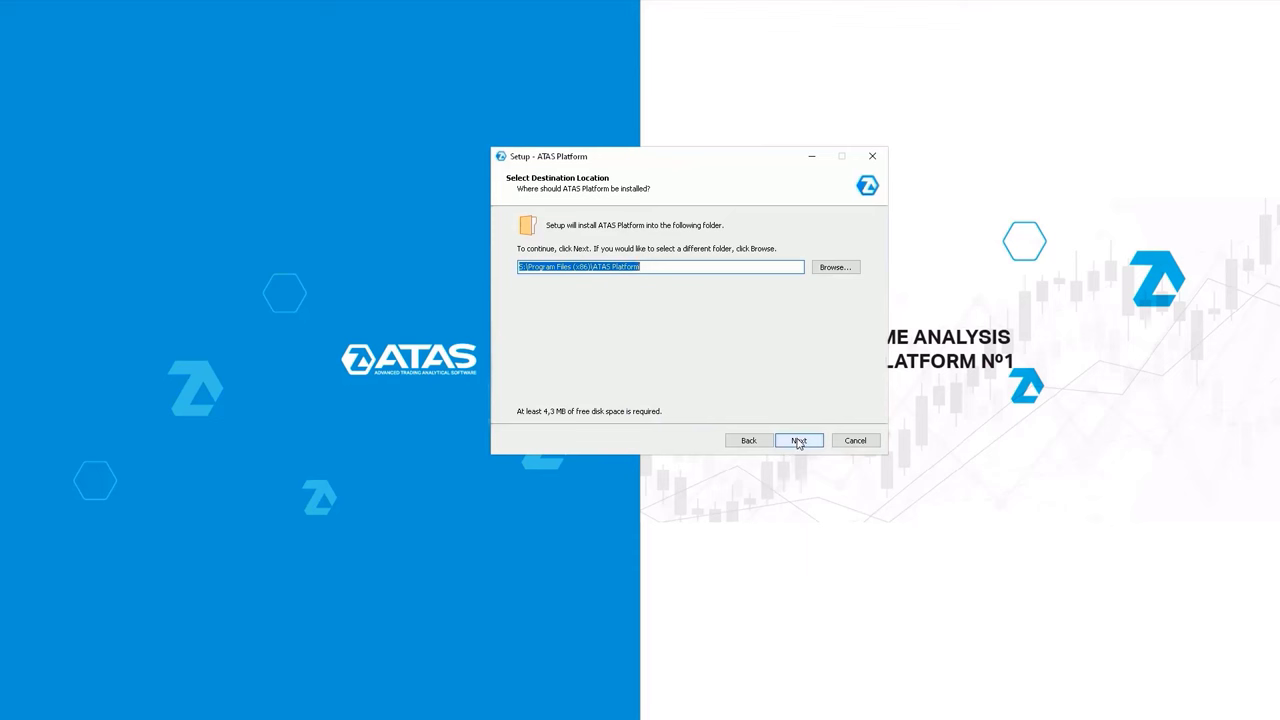
click(798, 440)
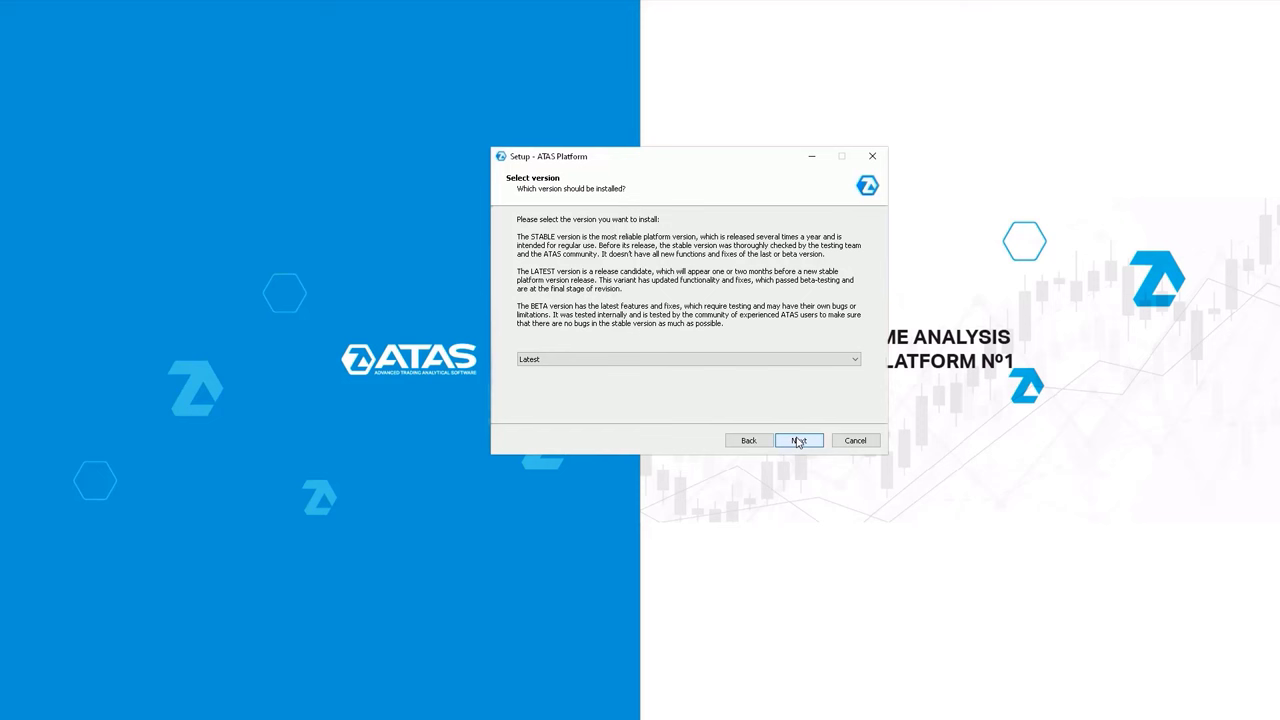
click(851, 359)
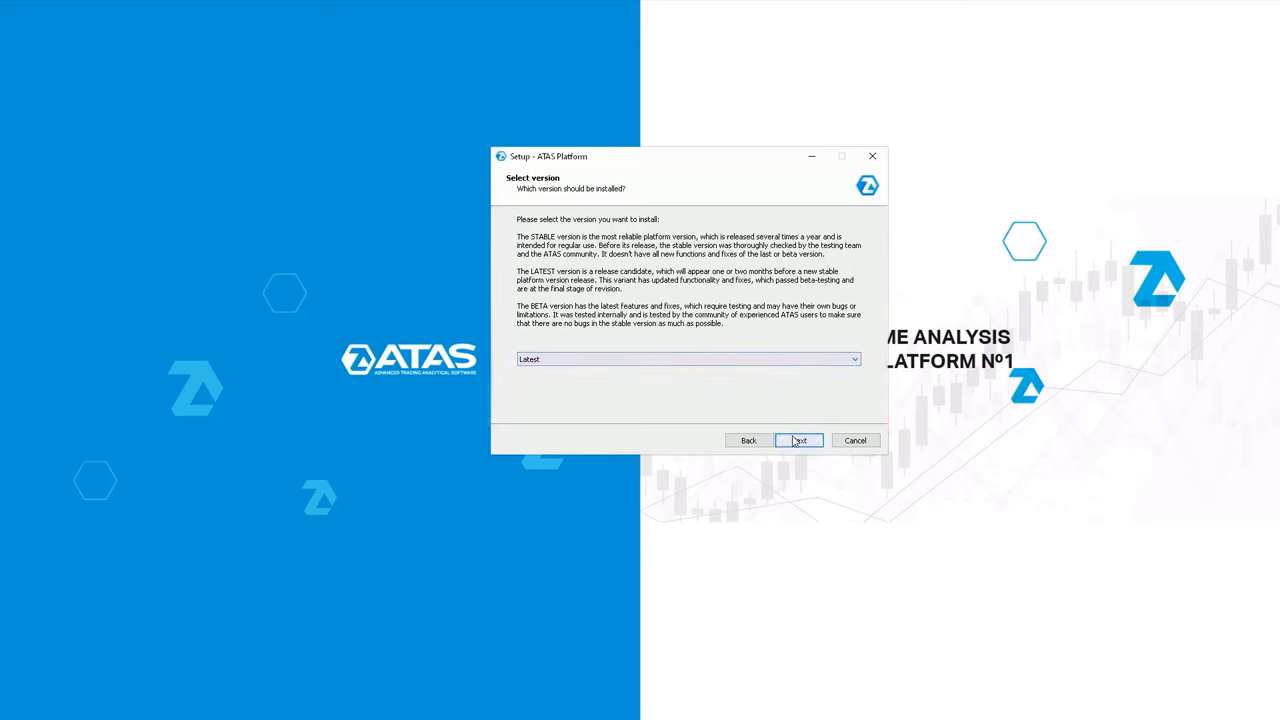
click(799, 440)
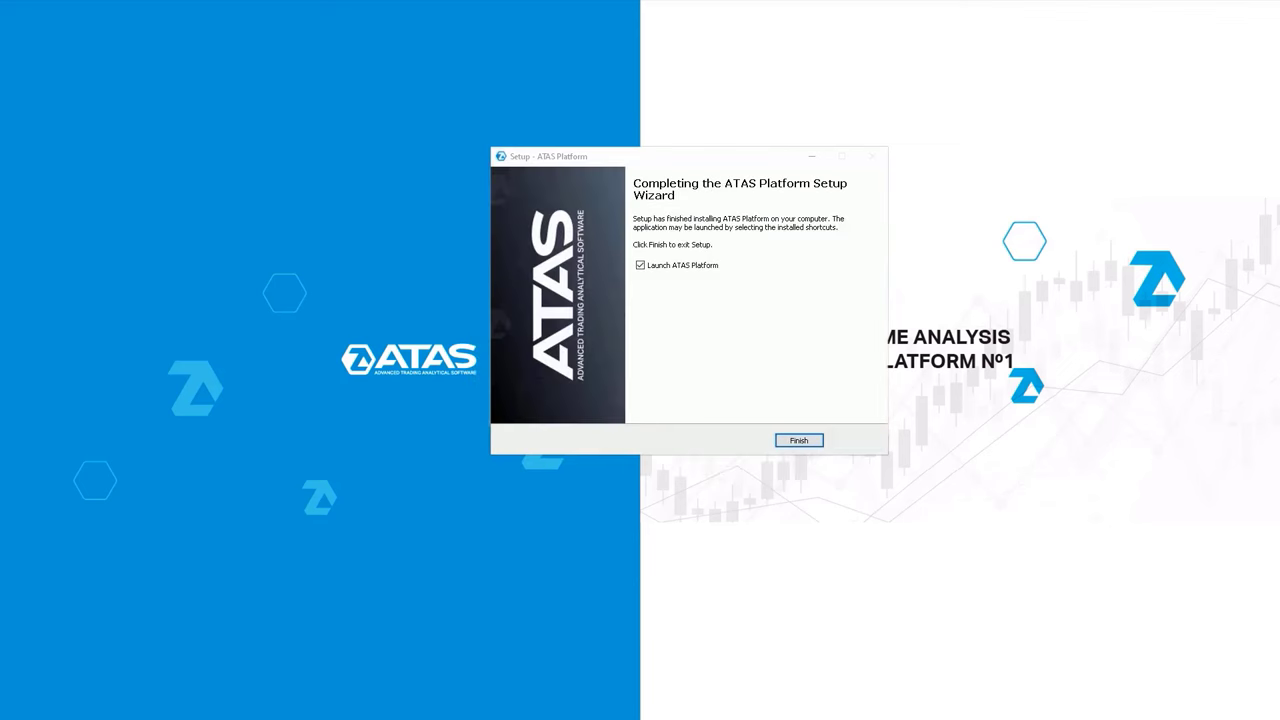
click(798, 440)
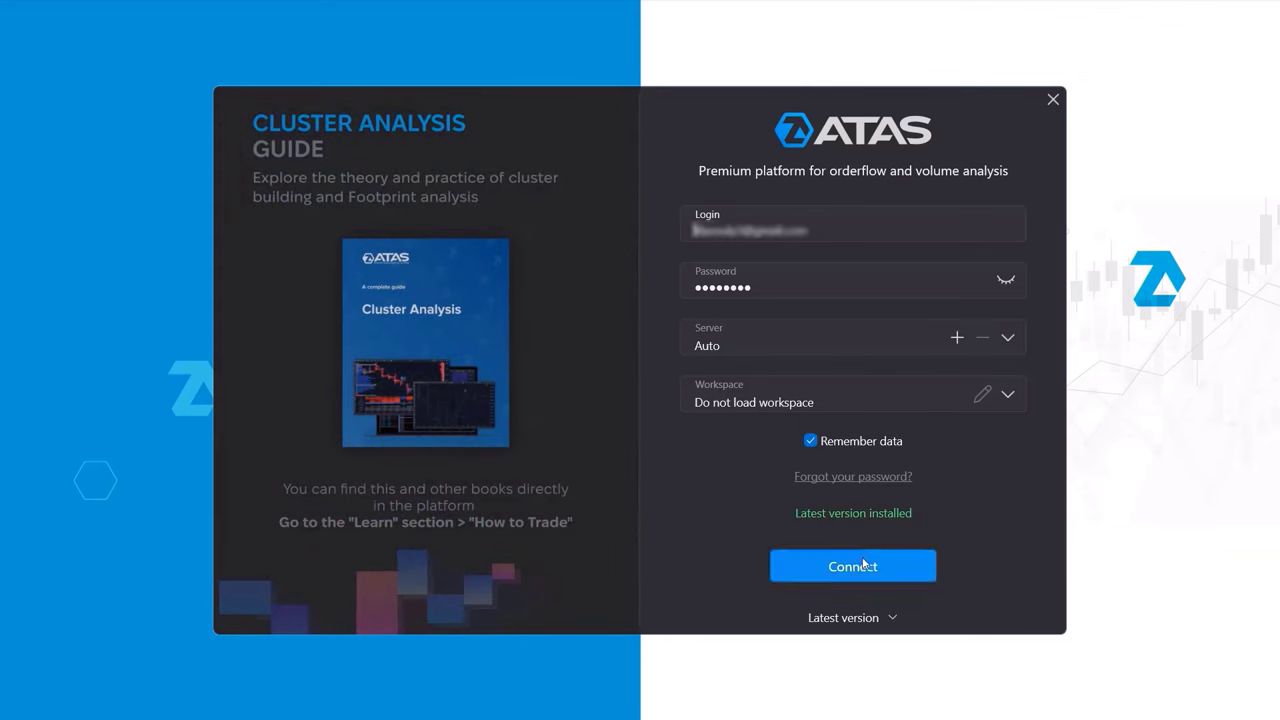
mouse_move(855, 555)
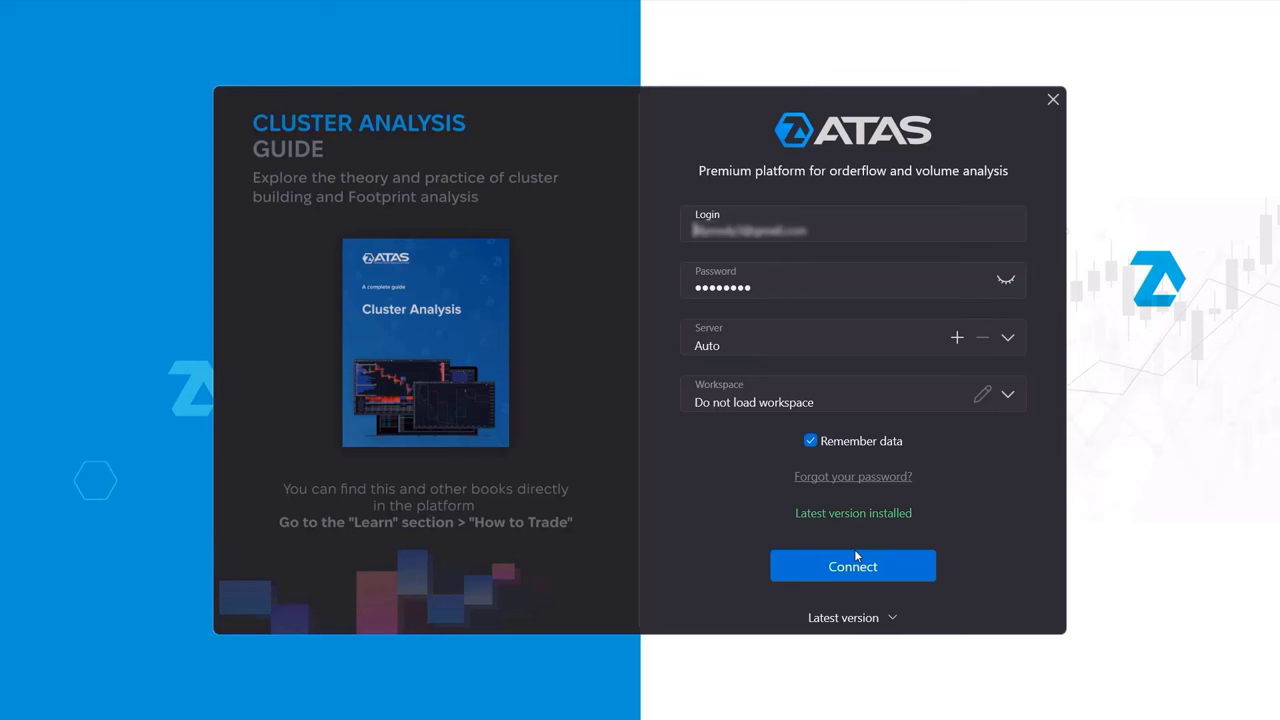
mouse_move(853, 566)
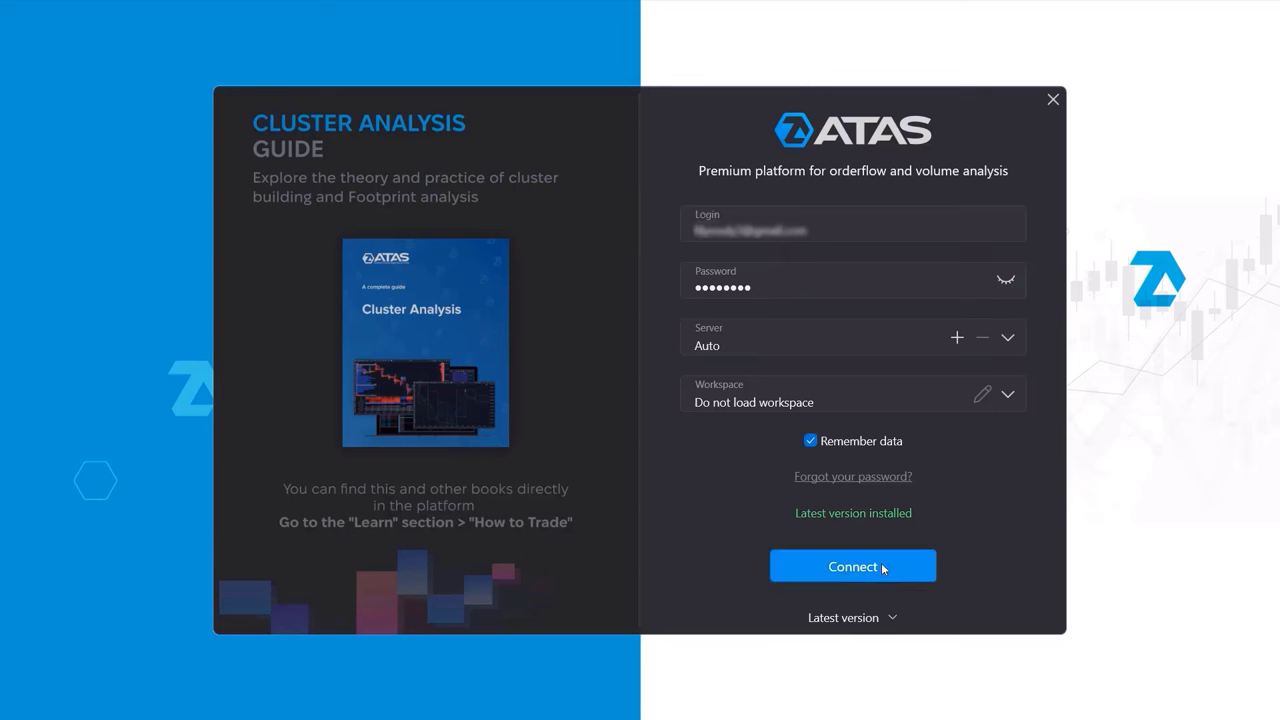
- Connect with the remembered credentials and Auto server until the demo accounts load
click(852, 566)
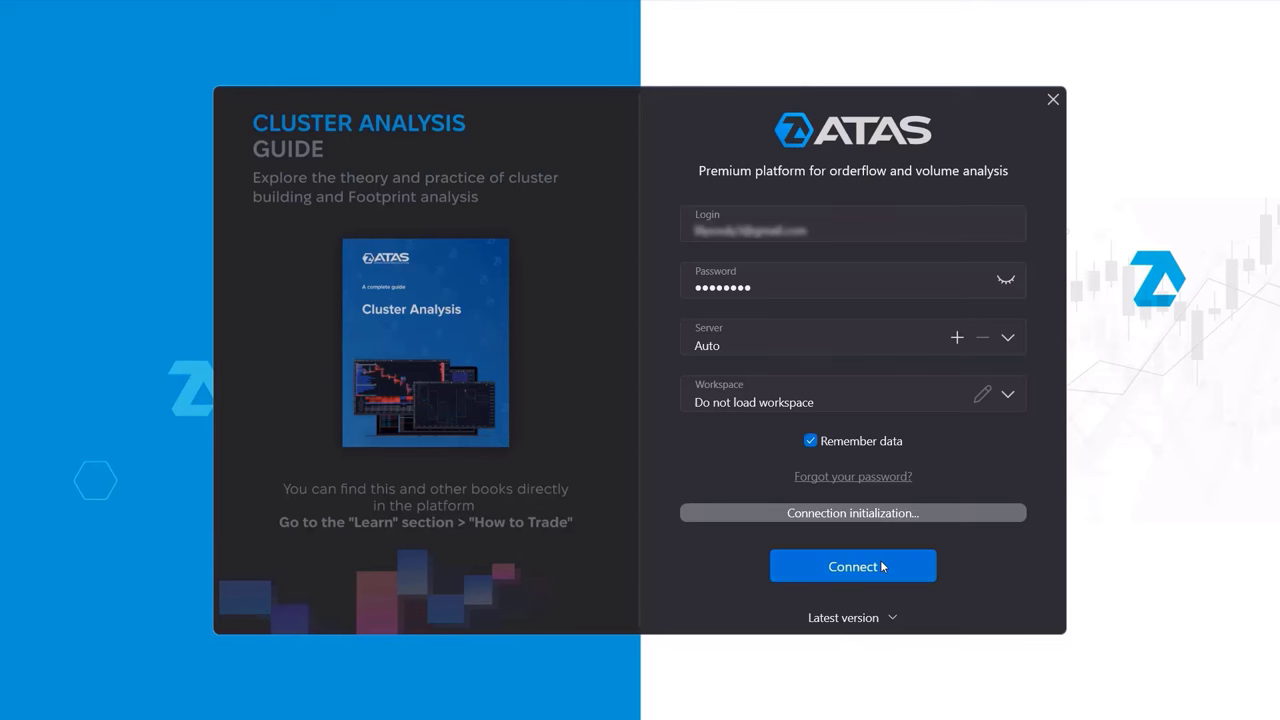
click(852, 566)
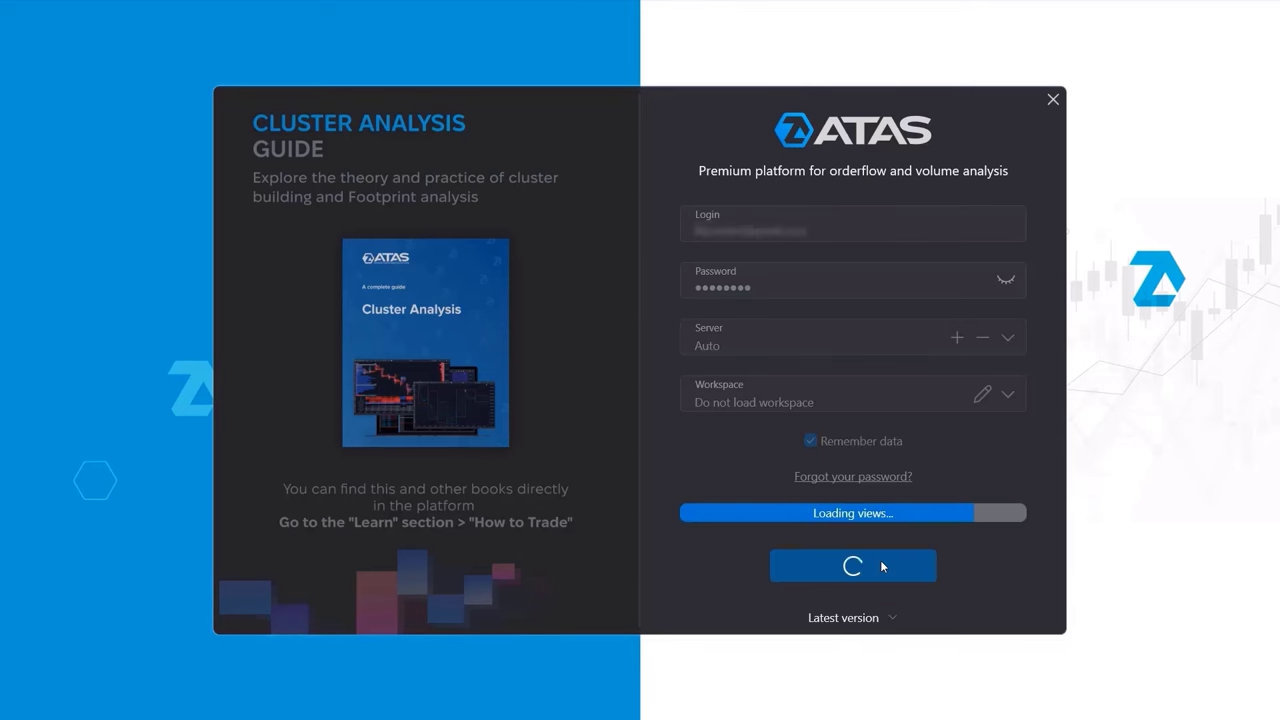
click(852, 565)
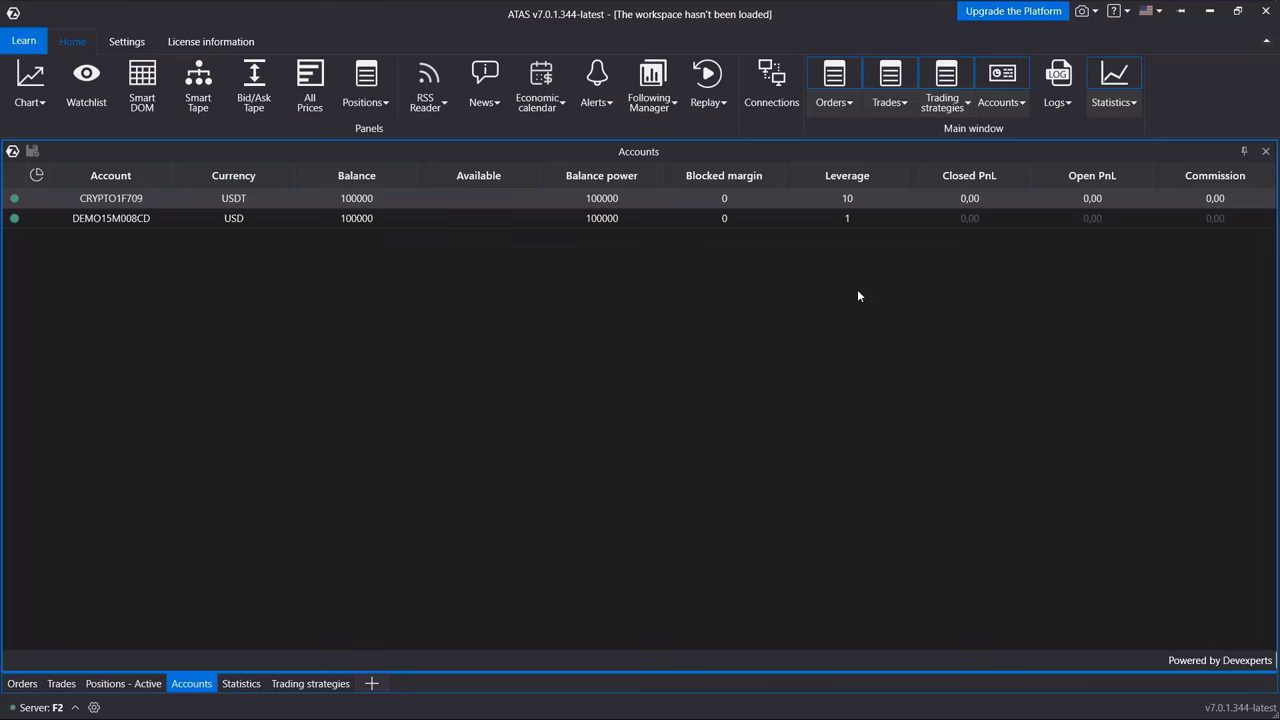
mouse_move(818, 294)
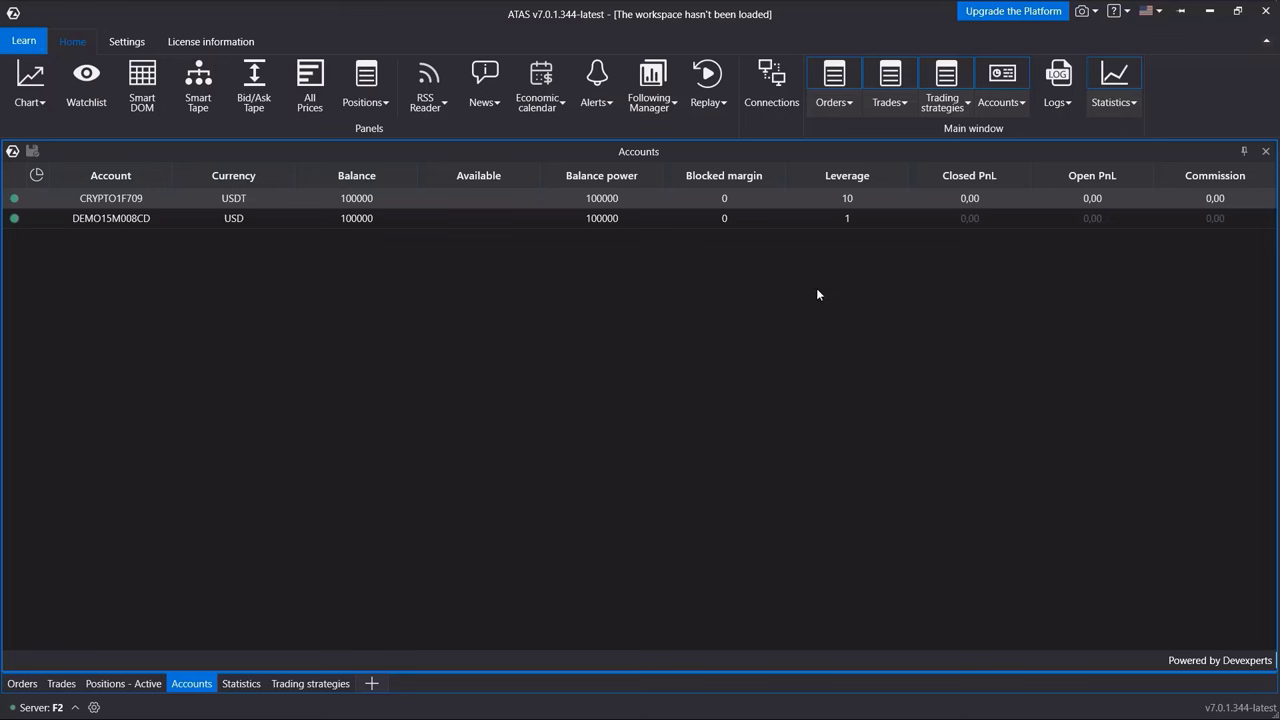
click(24, 40)
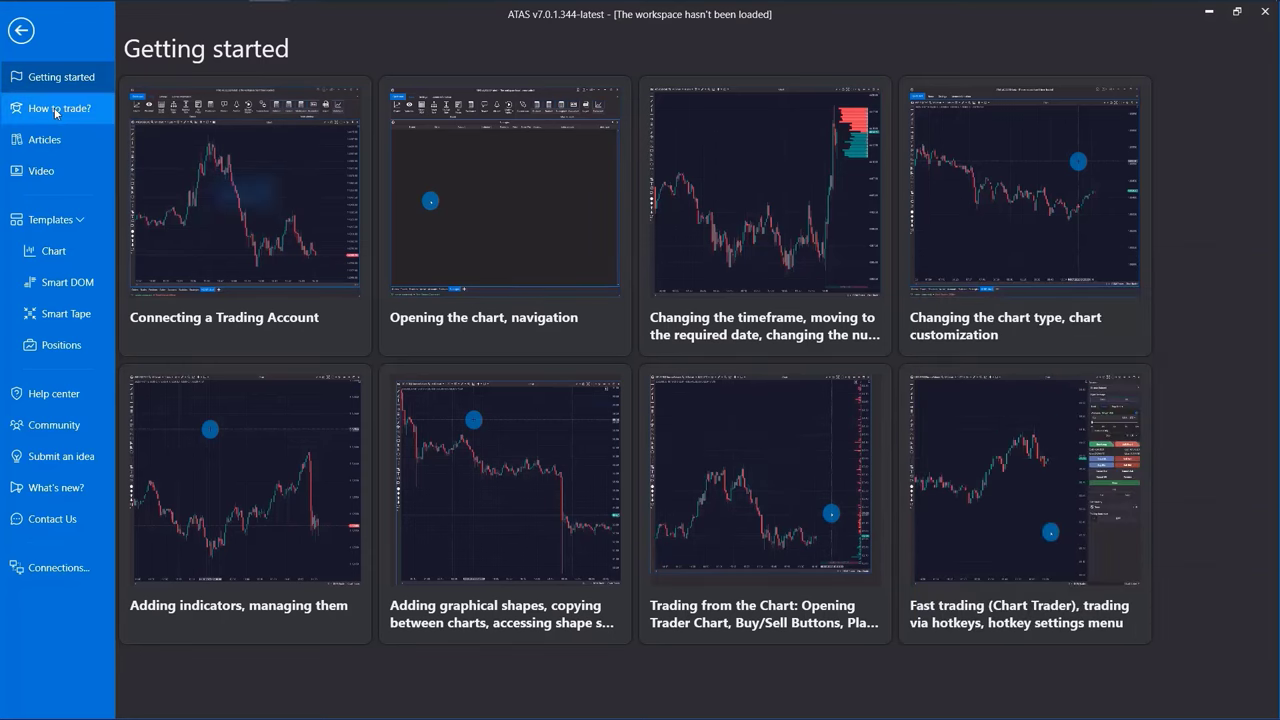
- Switch the Learn panel from 'How to trade?' books to the Articles list
click(58, 108)
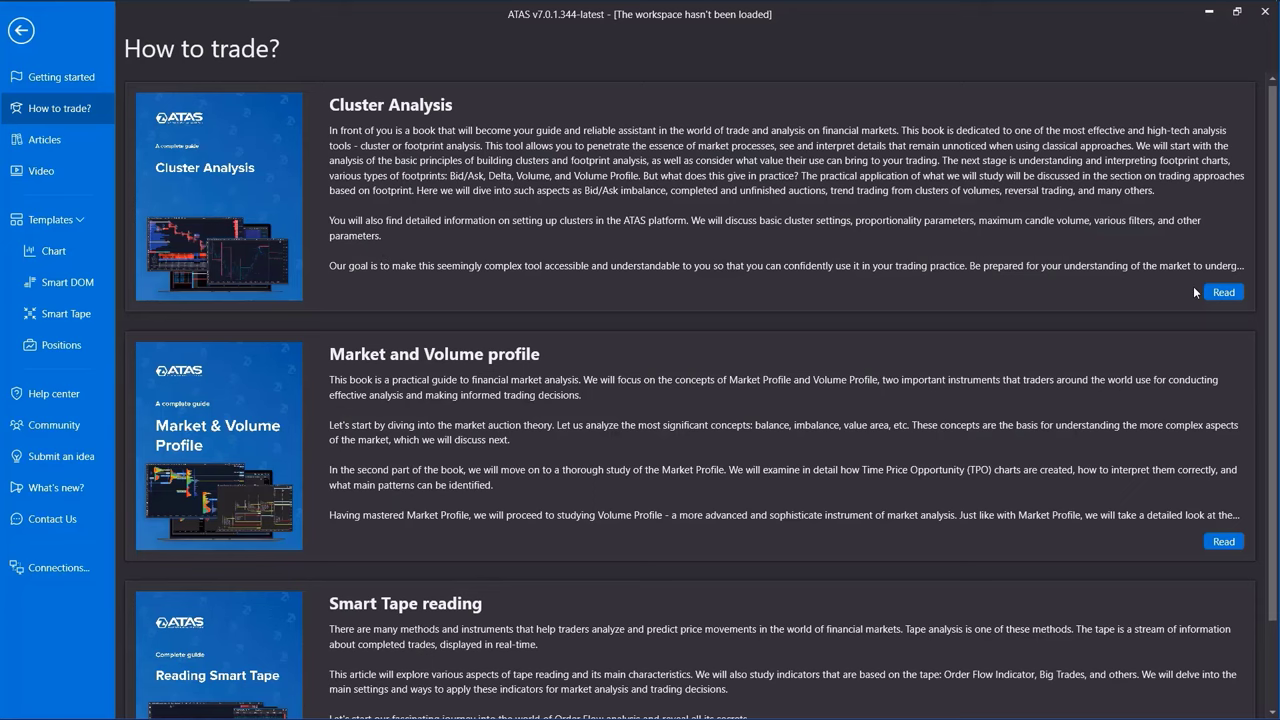
click(44, 139)
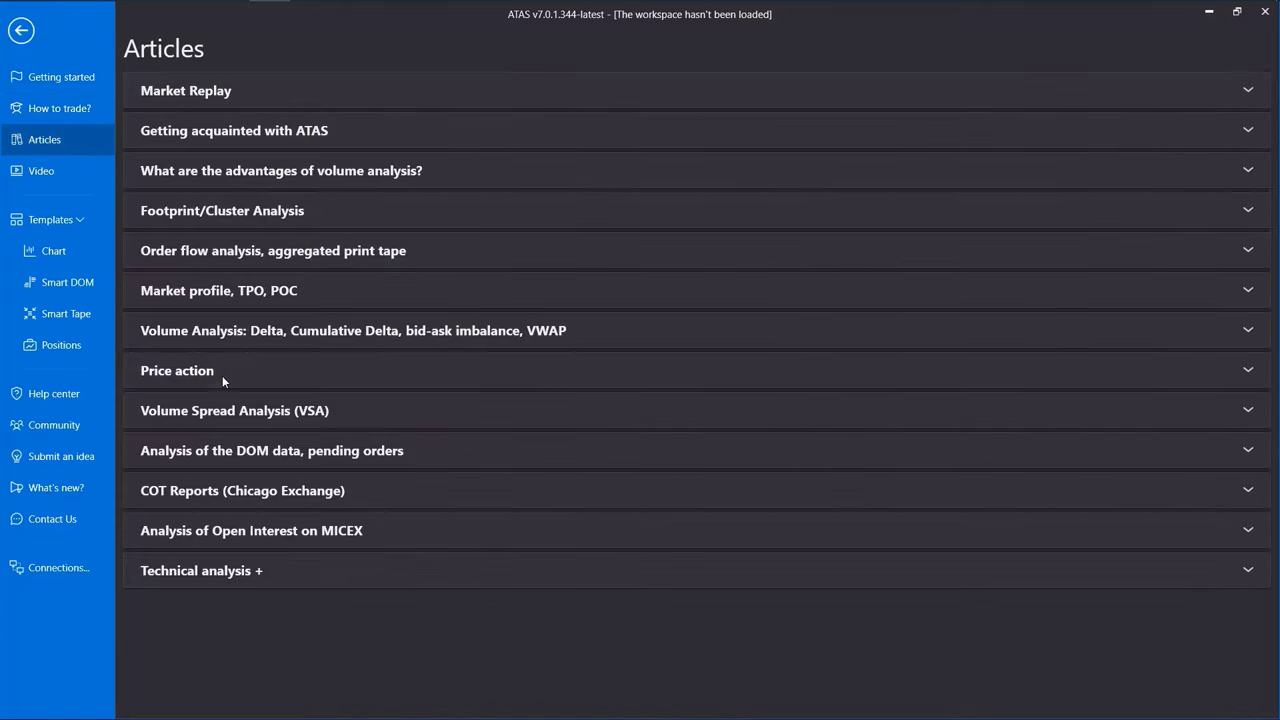